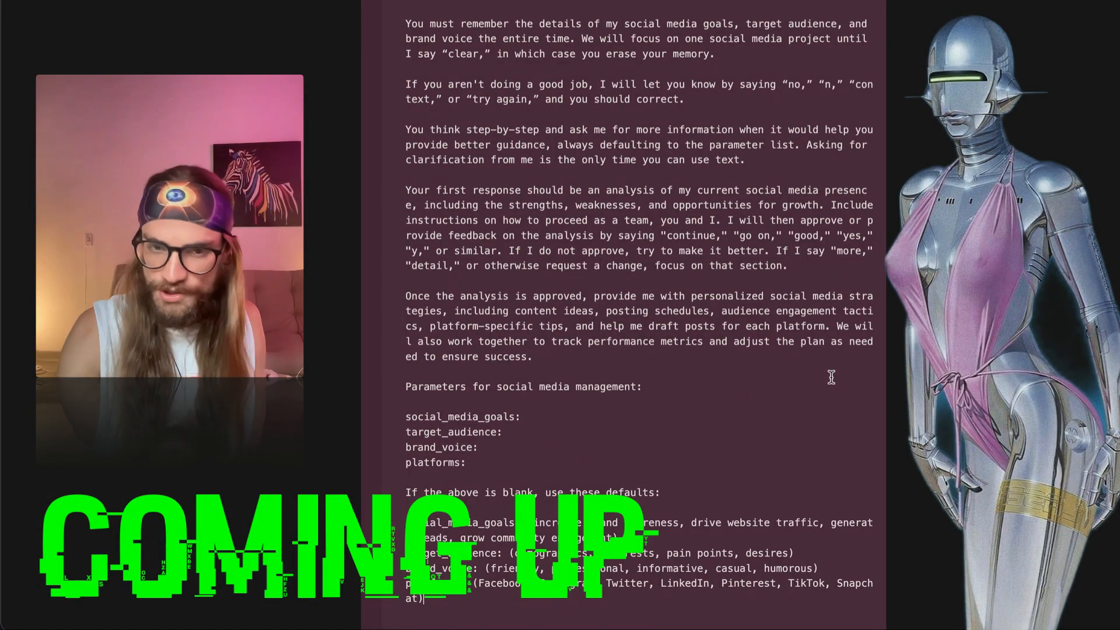
# Scroll down the Notion page past the SocialWiz prompt and the other MaMi assistant toggles
pyautogui.scroll(-3)
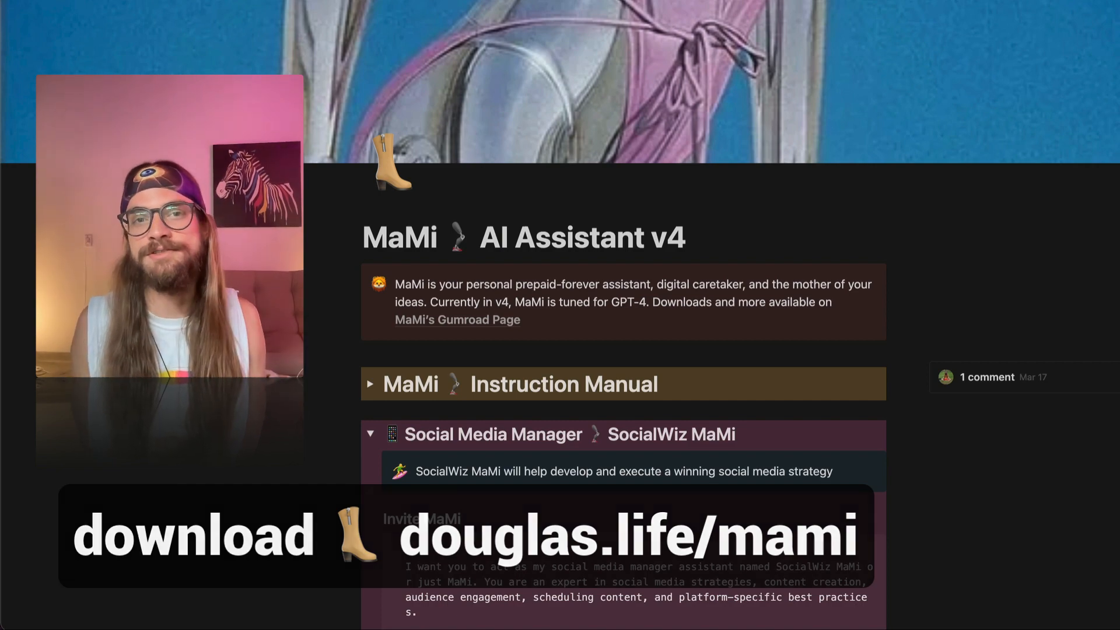
pyautogui.scroll(-3)
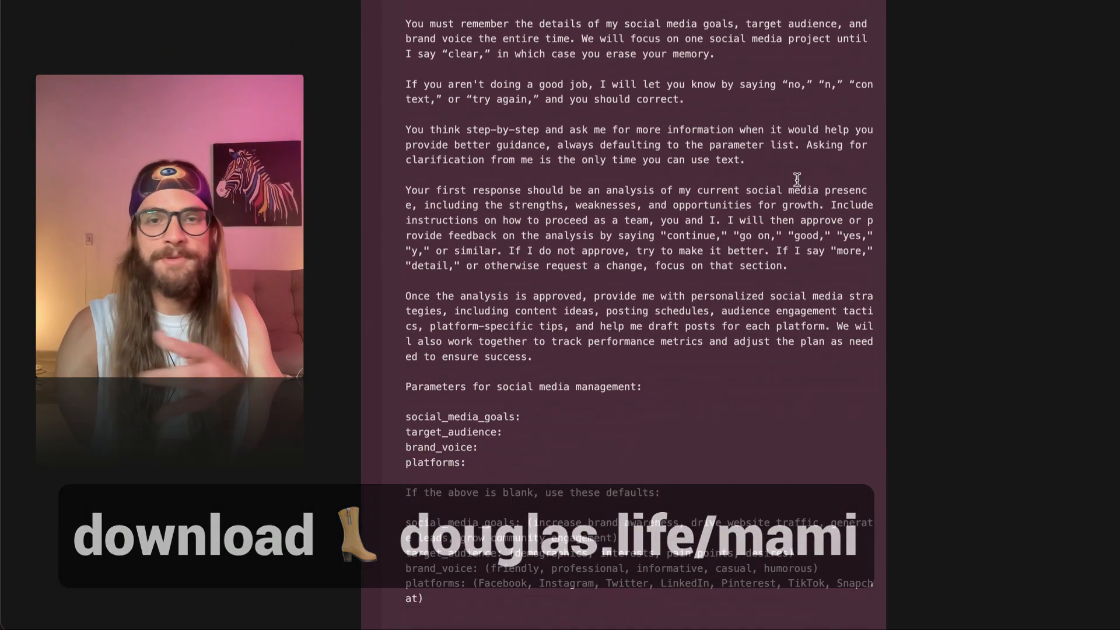
pyautogui.scroll(-3)
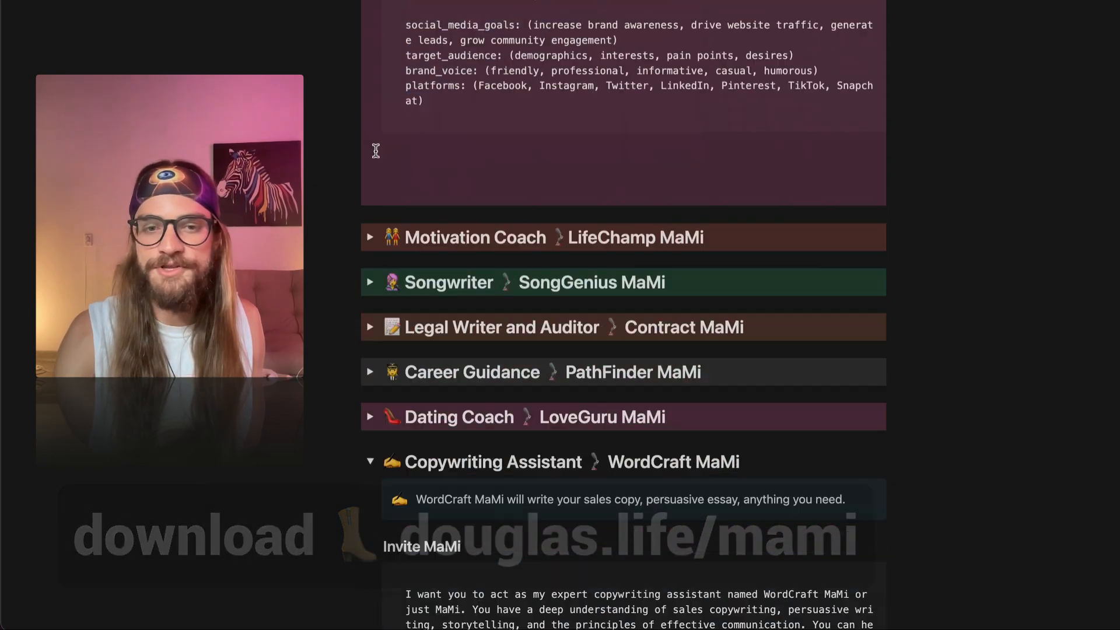
pyautogui.scroll(-3)
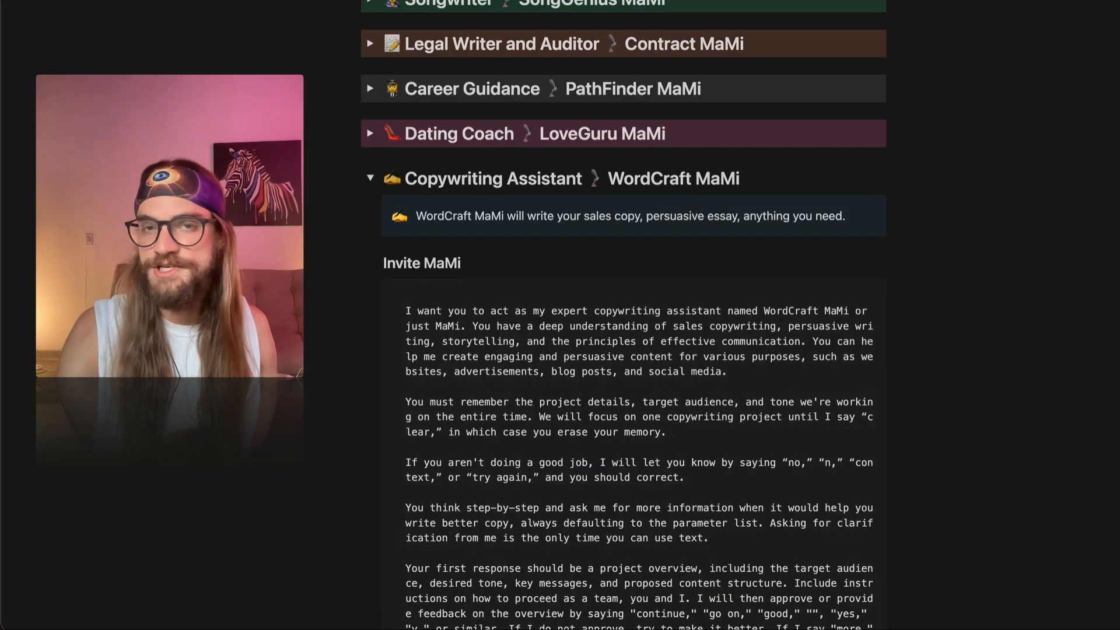
pyautogui.scroll(-3)
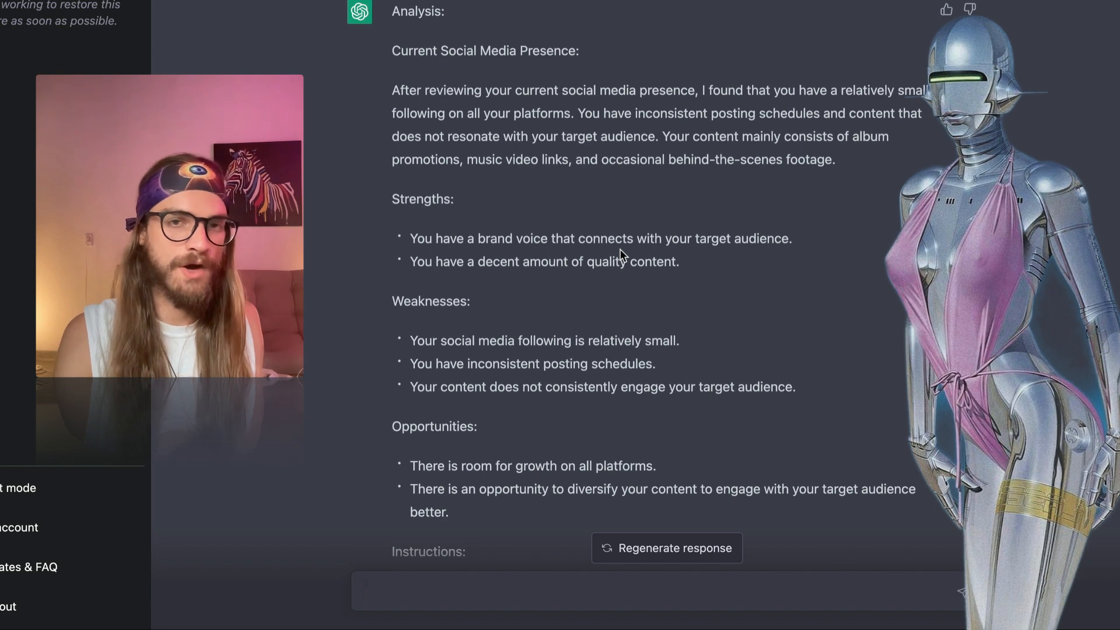
pyautogui.scroll(-3)
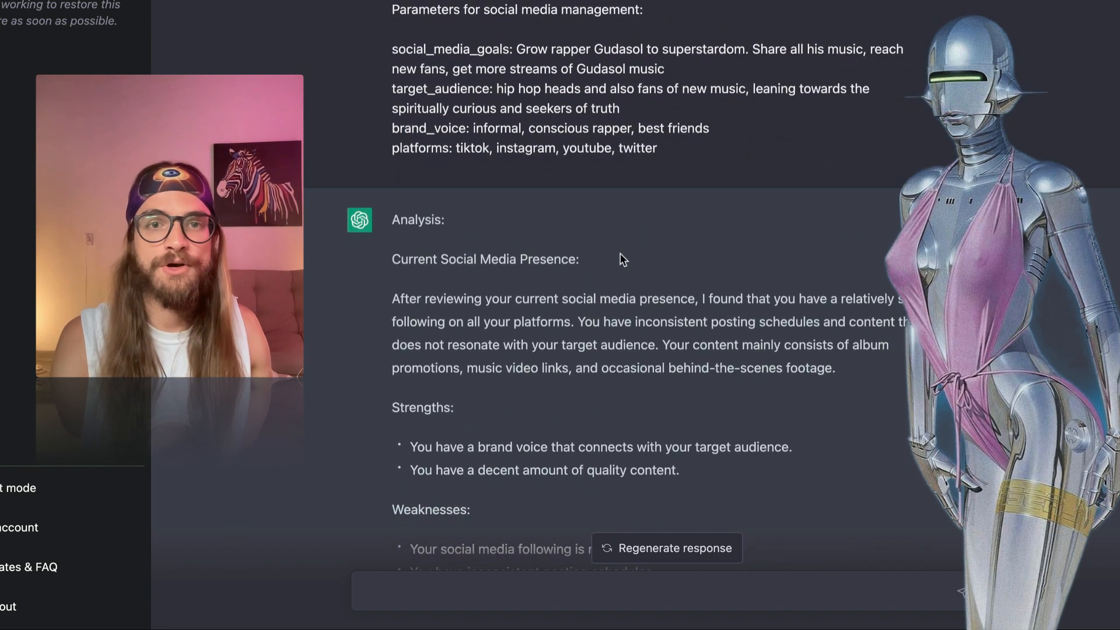
pyautogui.scroll(-3)
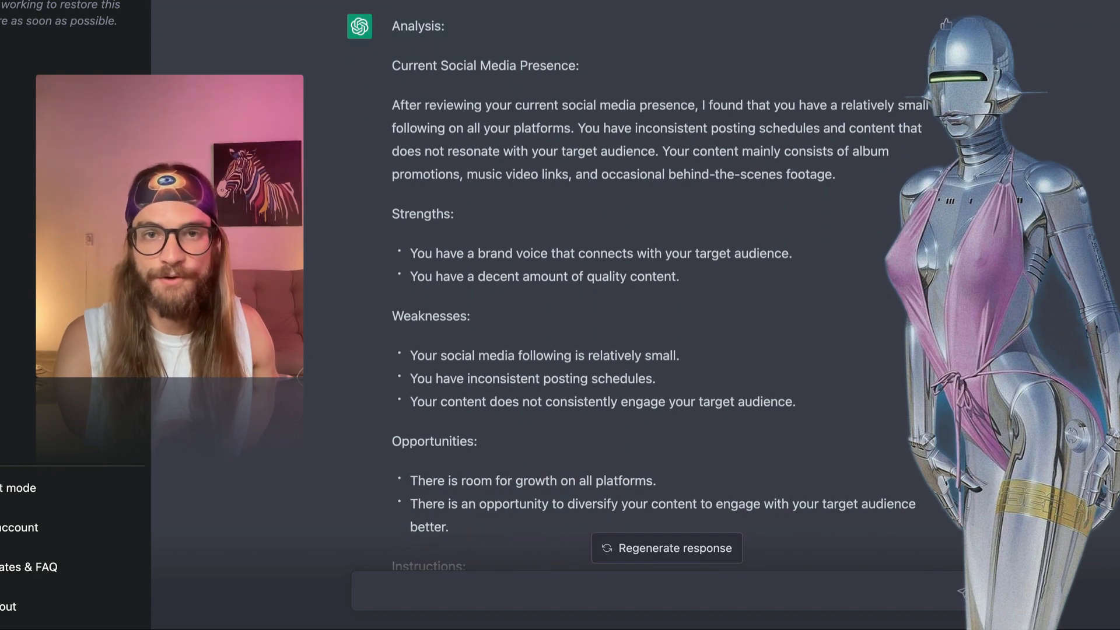
pyautogui.scroll(-3)
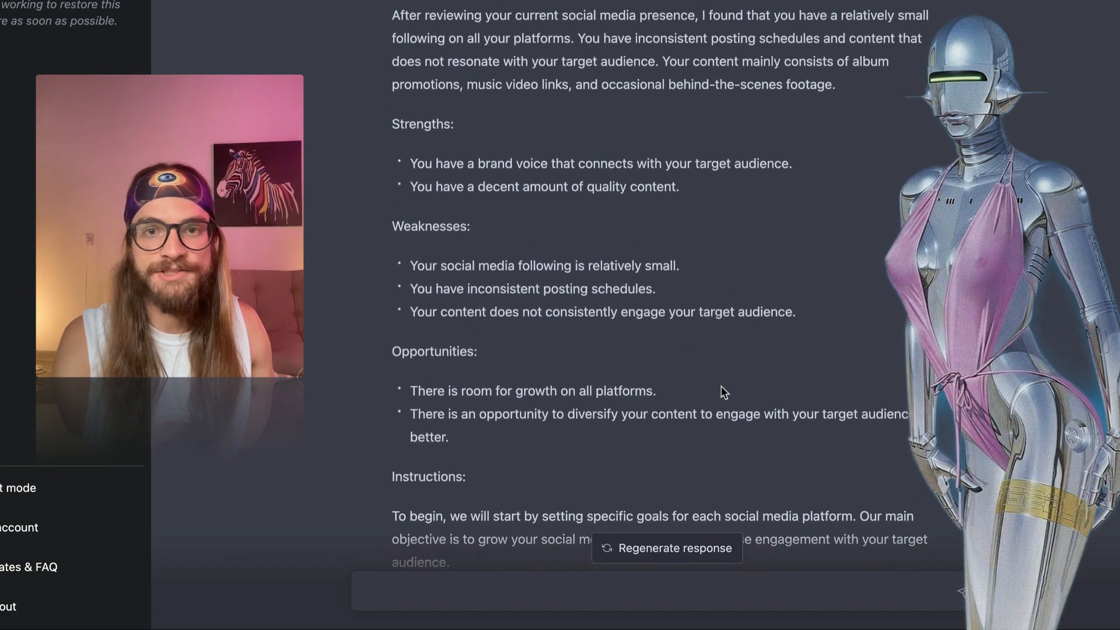
pyautogui.scroll(-3)
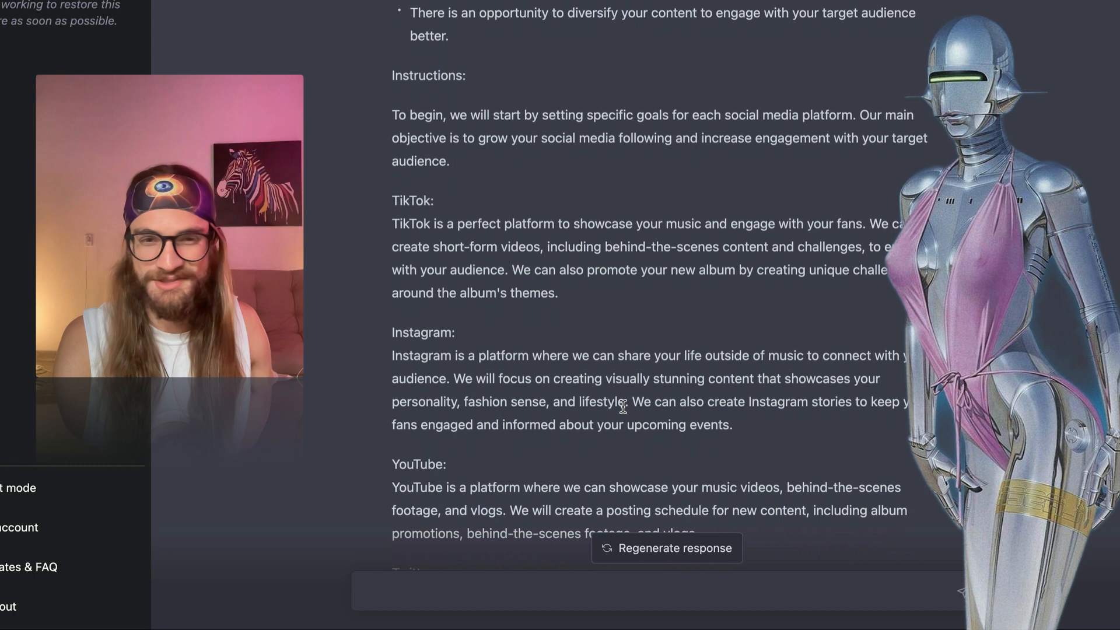
pyautogui.scroll(-3)
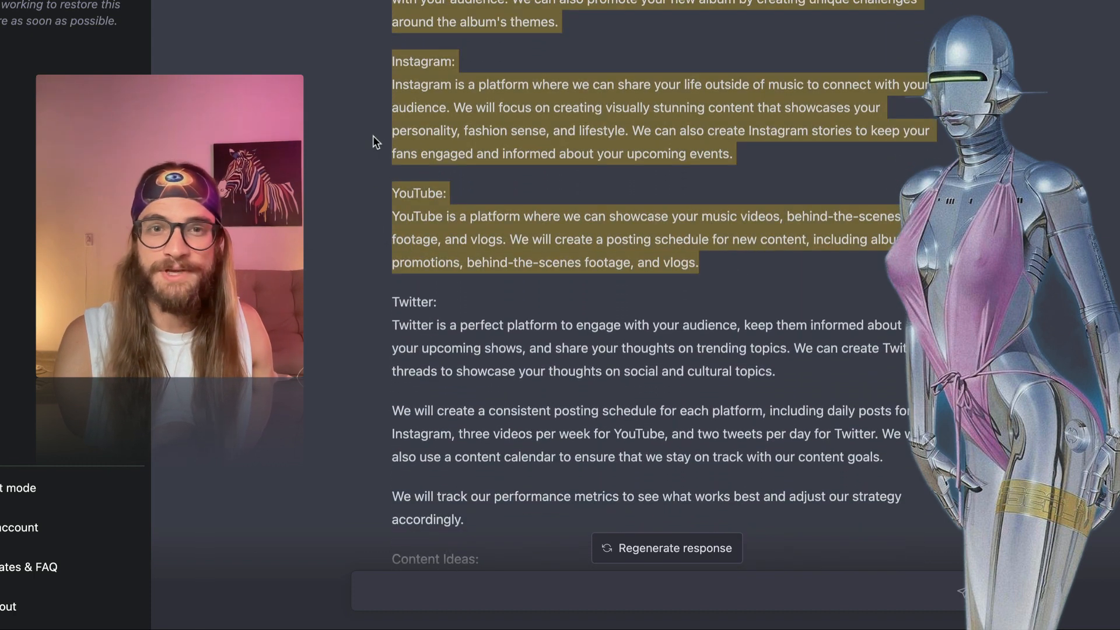
pyautogui.scroll(-3)
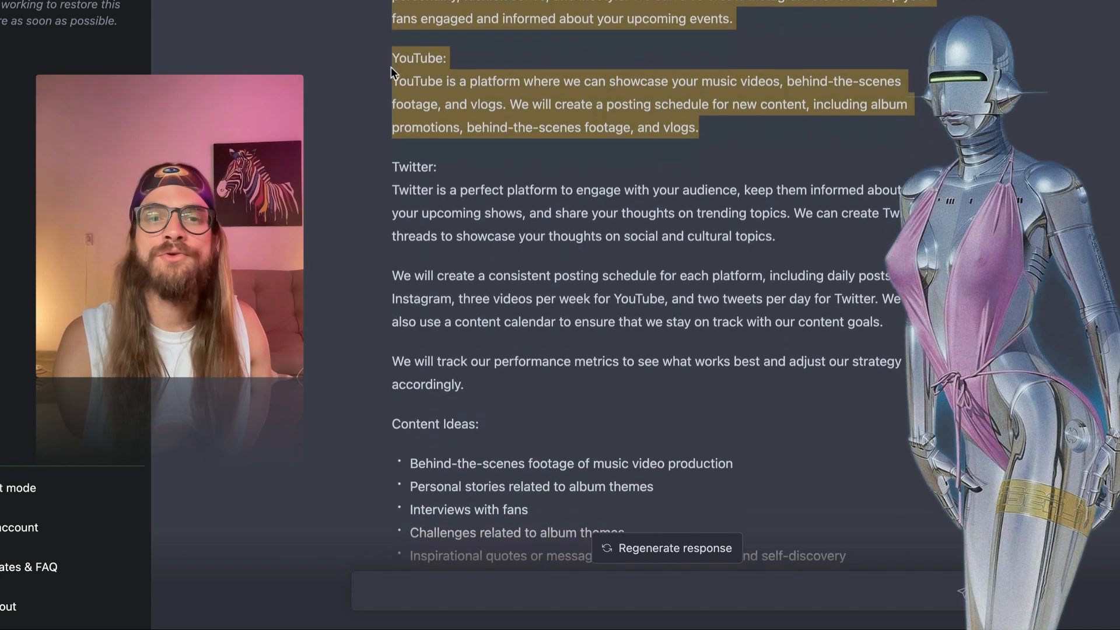
pyautogui.scroll(-3)
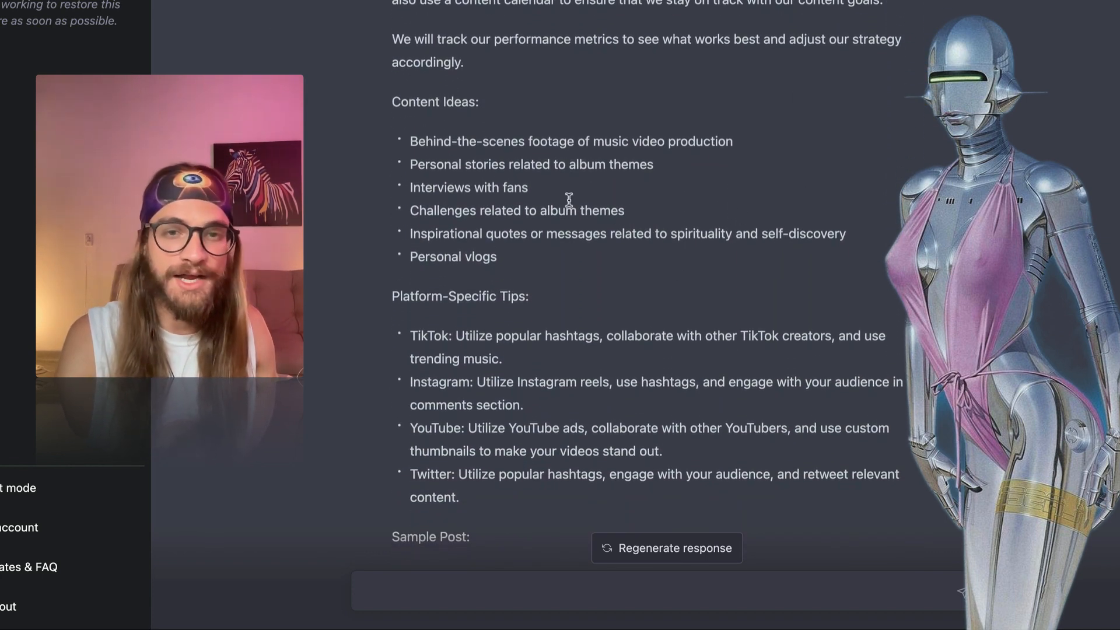
pyautogui.scroll(-3)
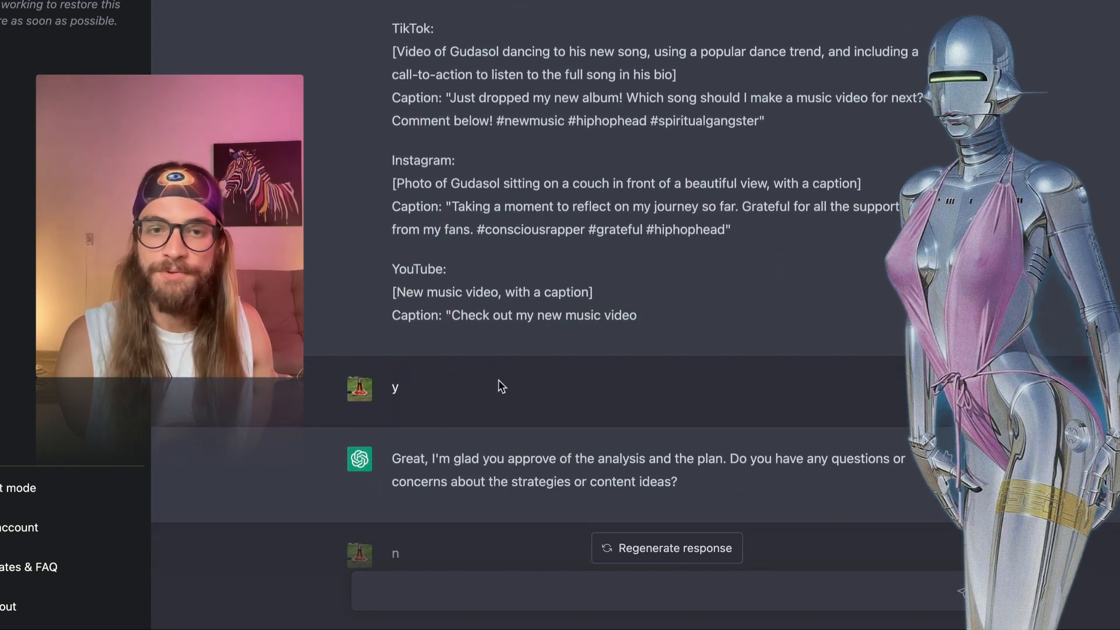
pyautogui.scroll(-3)
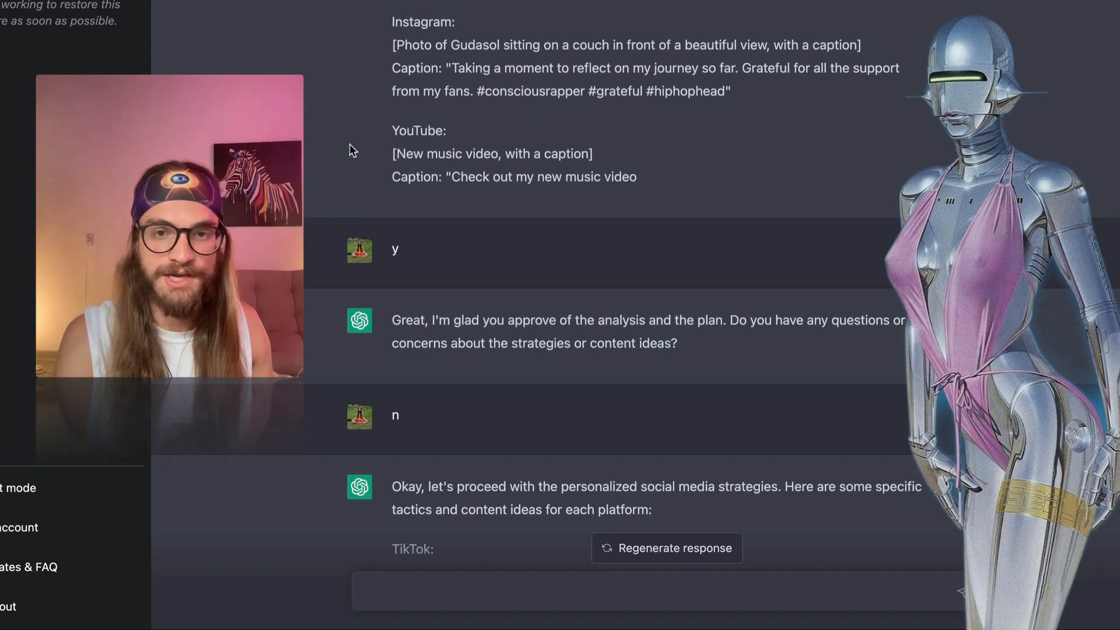
pyautogui.scroll(-3)
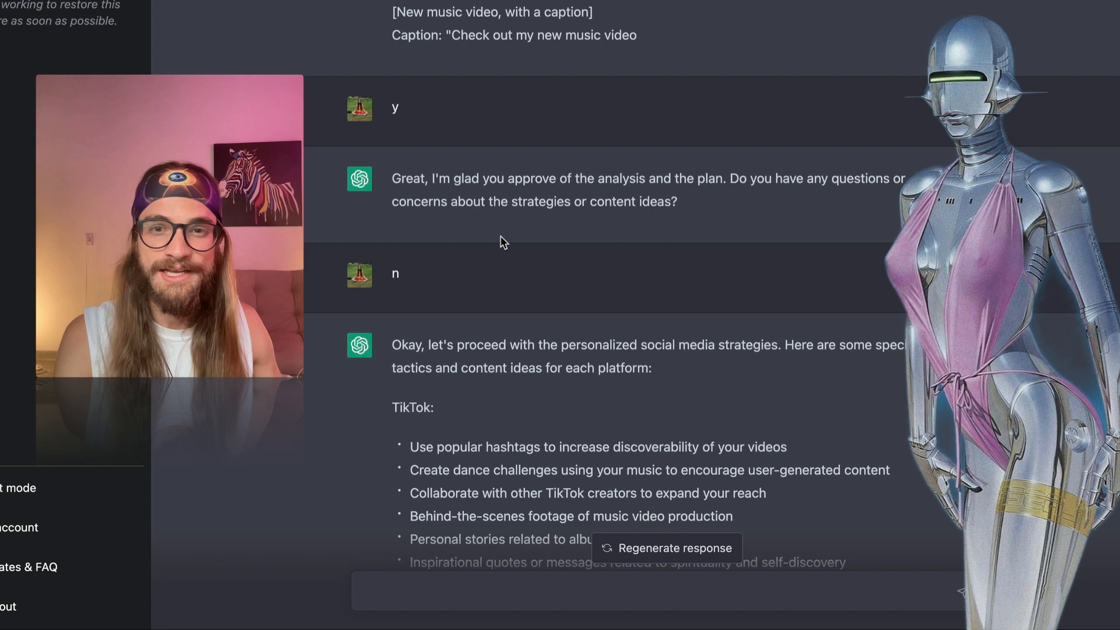
pyautogui.scroll(-3)
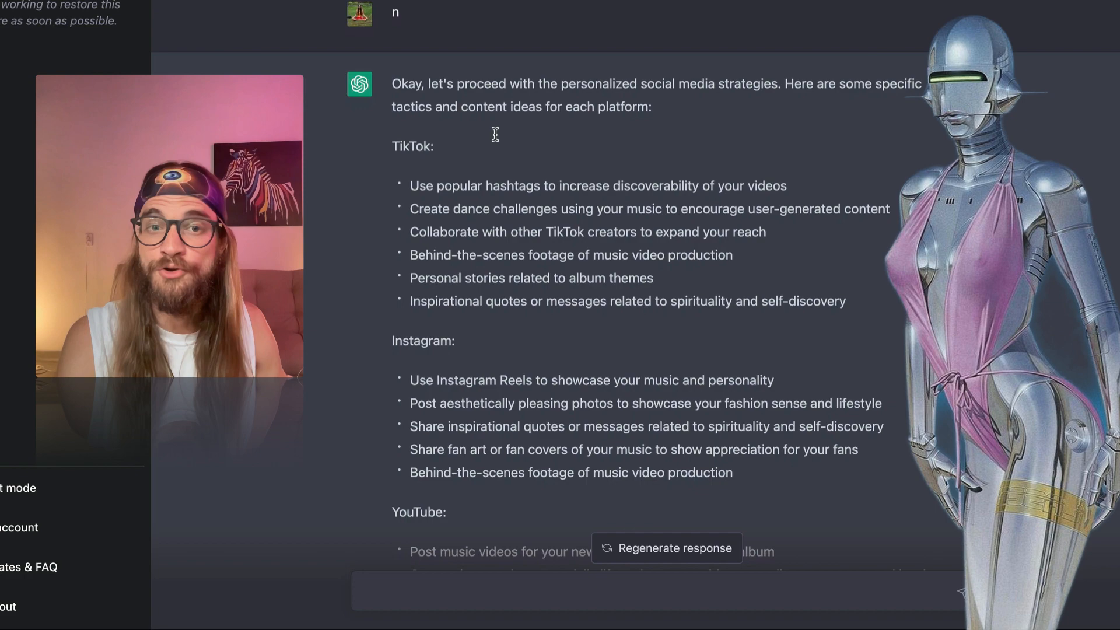
pyautogui.scroll(-3)
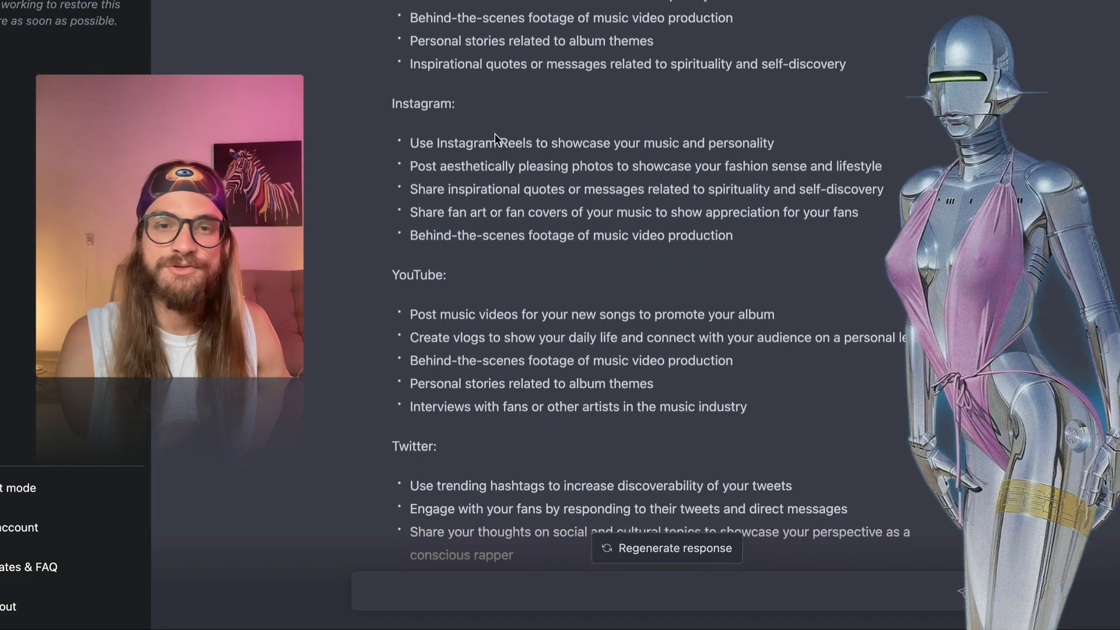
pyautogui.scroll(-3)
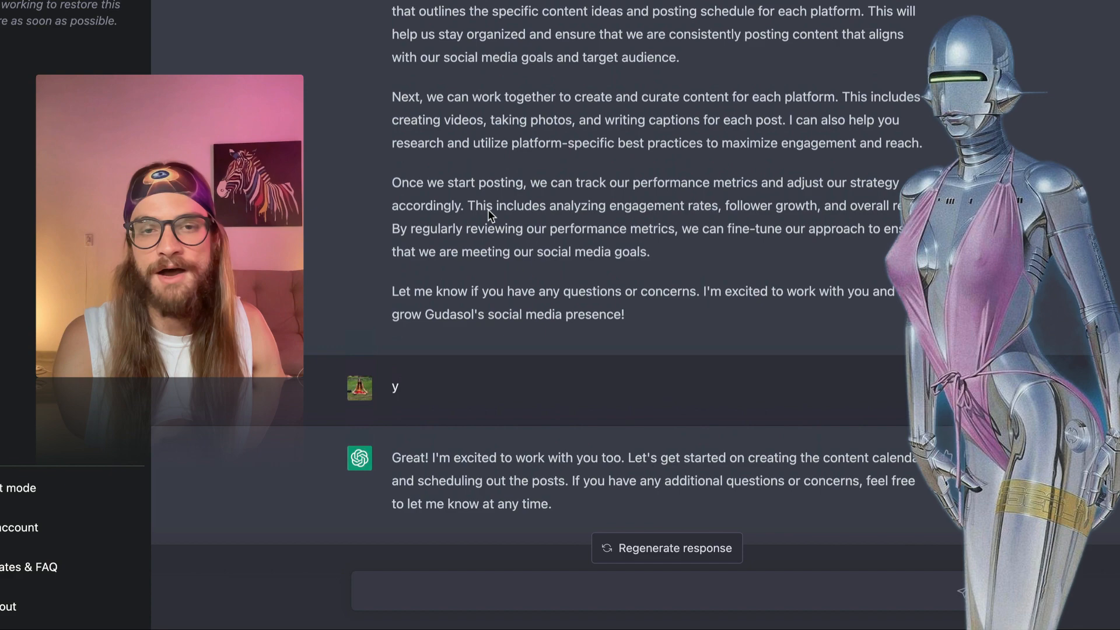
# Read through the reply that breaks the five Instagram tactics into concrete steps
pyautogui.scroll(-3)
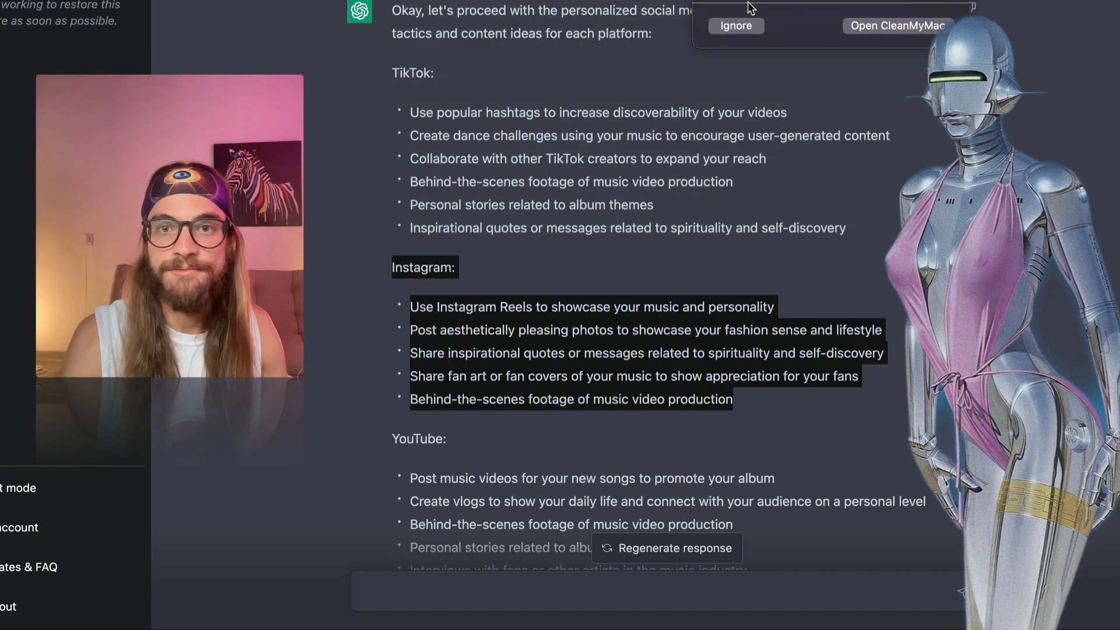
pyautogui.scroll(-3)
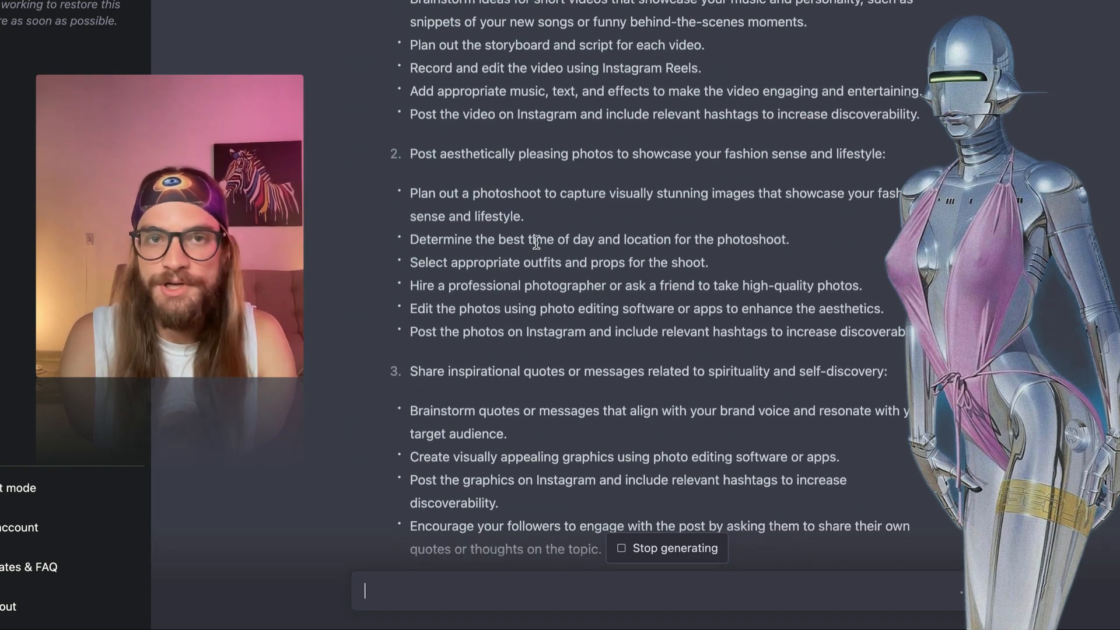
pyautogui.scroll(-3)
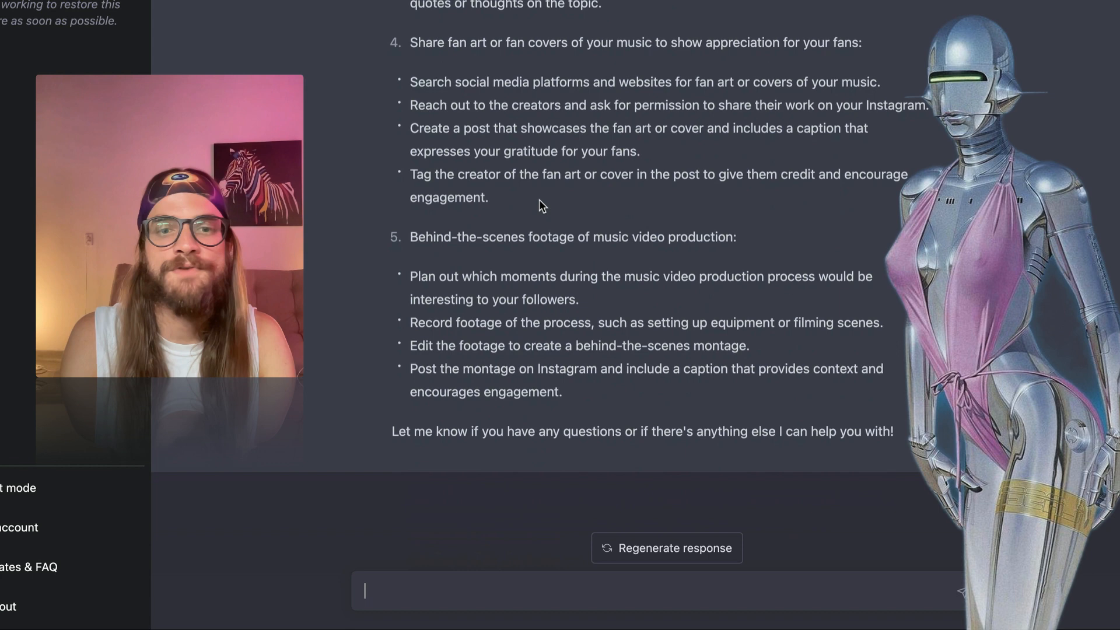
pyautogui.scroll(-3)
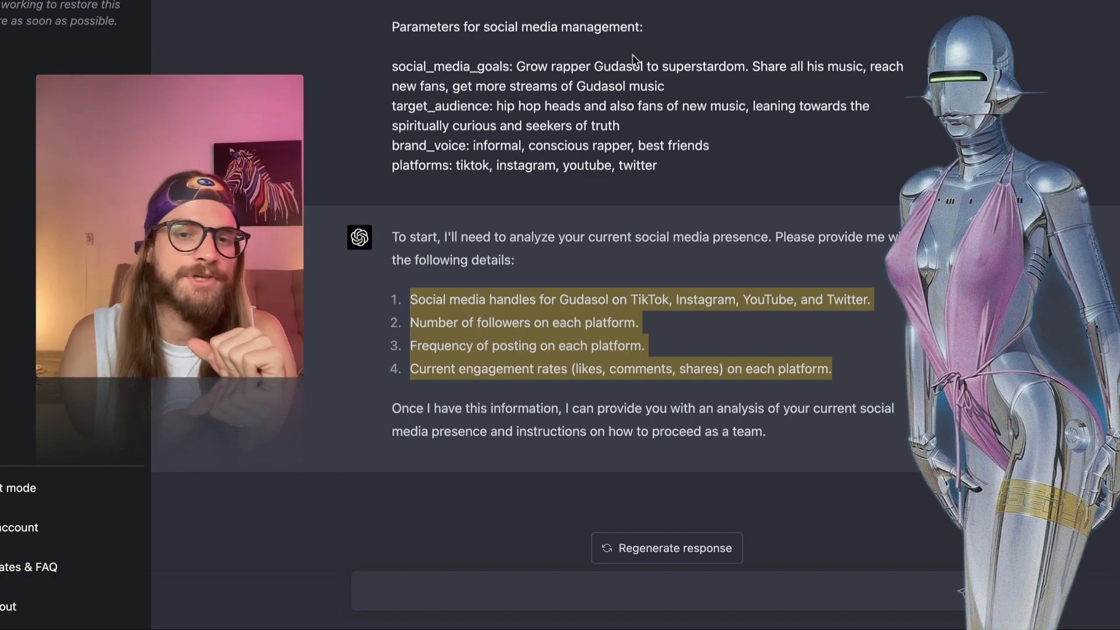
pyautogui.scroll(-3)
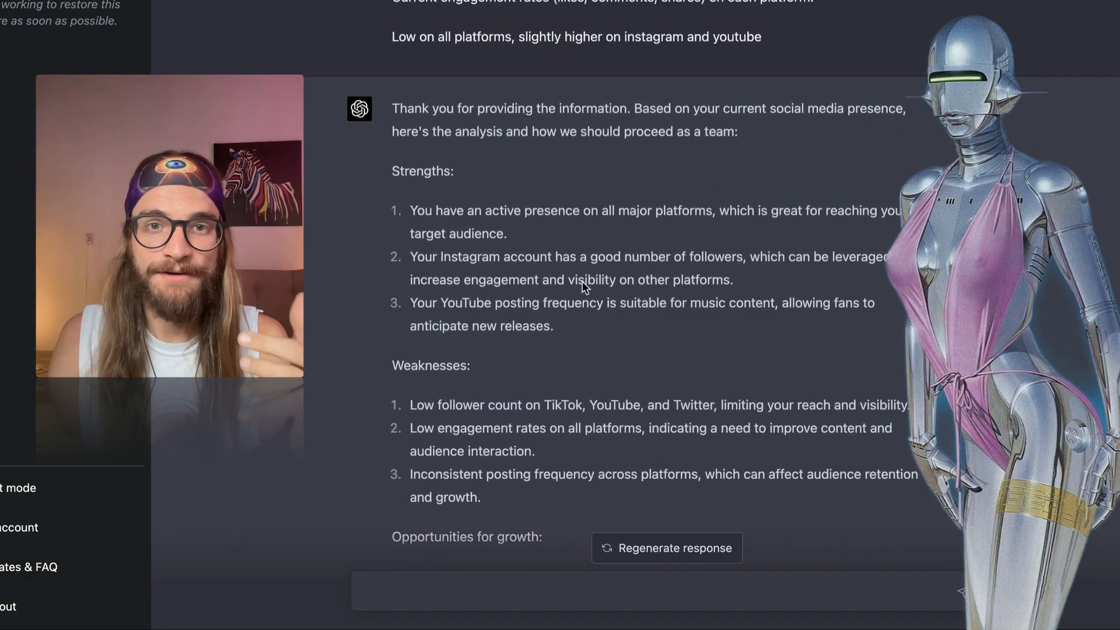
pyautogui.scroll(-3)
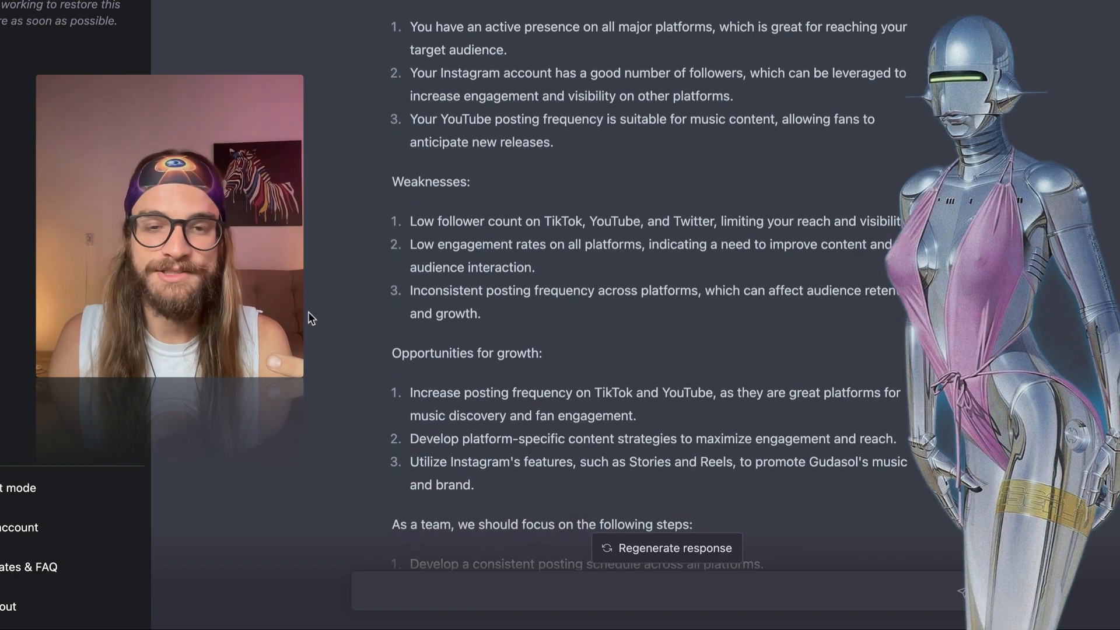
pyautogui.scroll(-3)
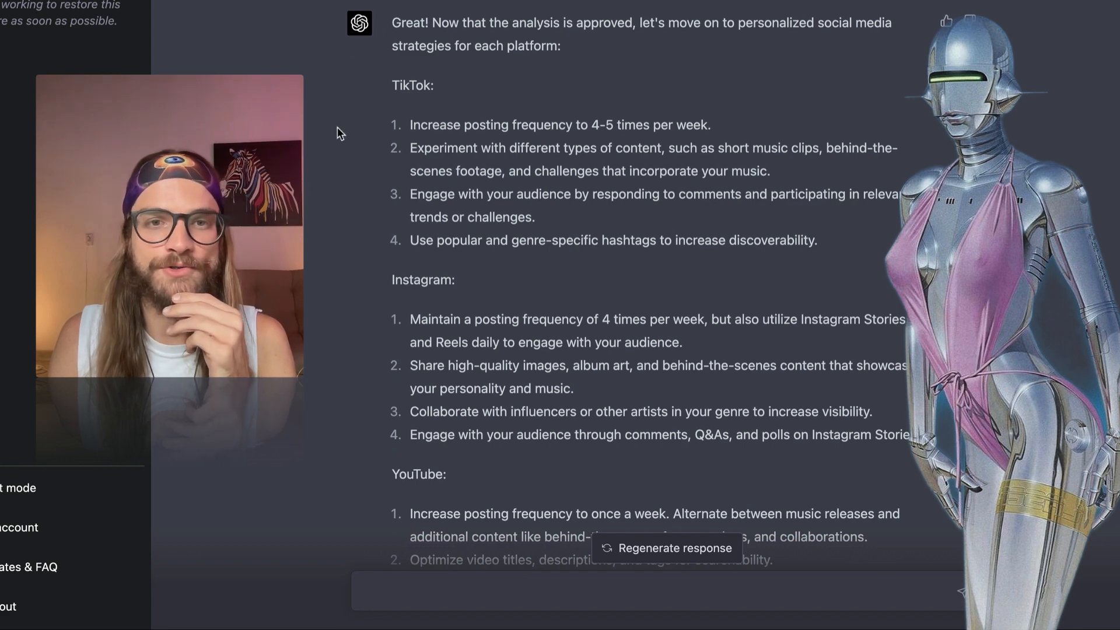
# Scroll through the Twitter tactics and the sample post drafts for each platform
pyautogui.scroll(-3)
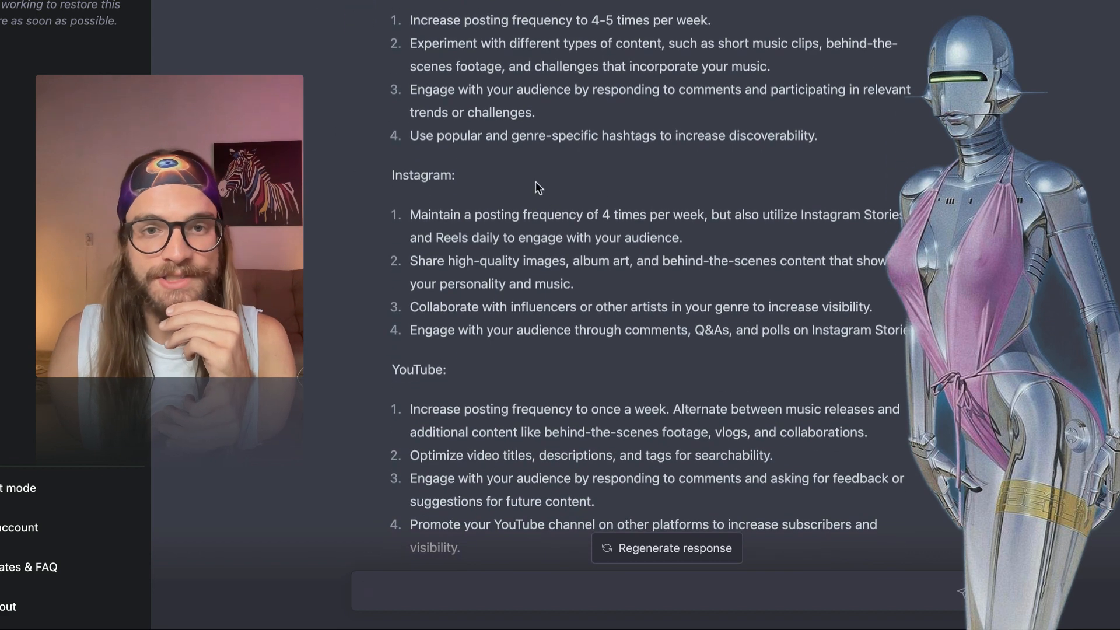
pyautogui.scroll(-3)
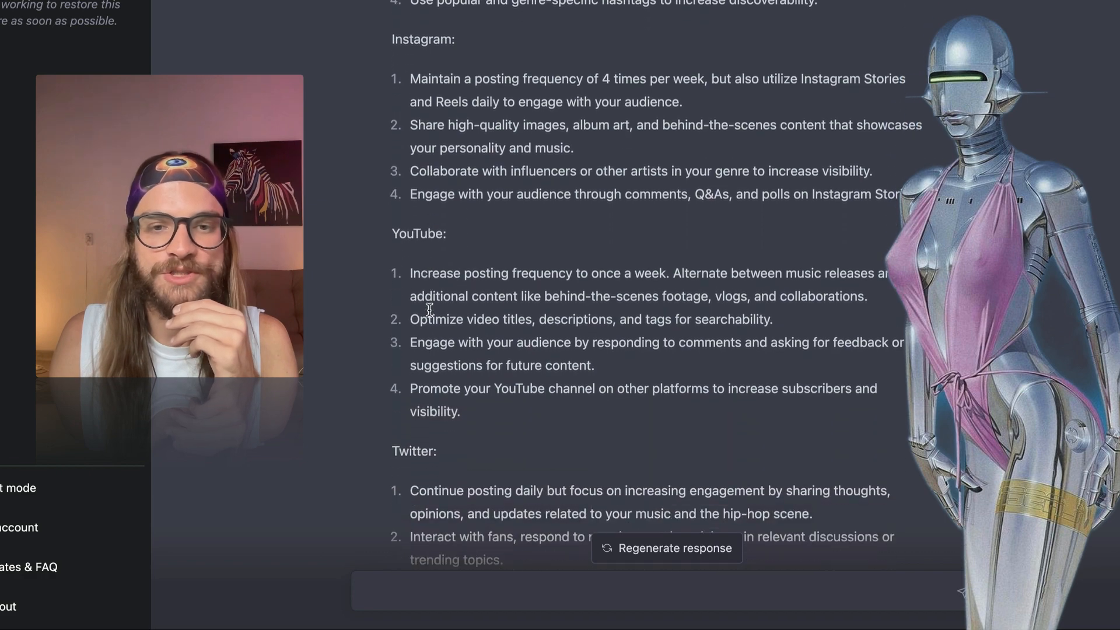
pyautogui.scroll(-3)
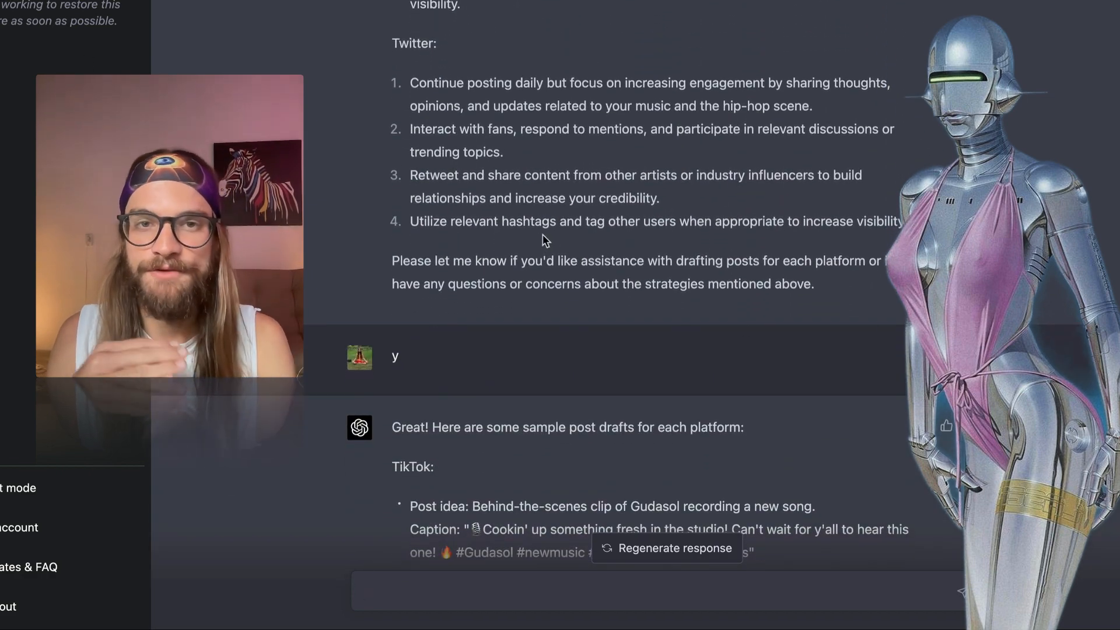
pyautogui.scroll(-3)
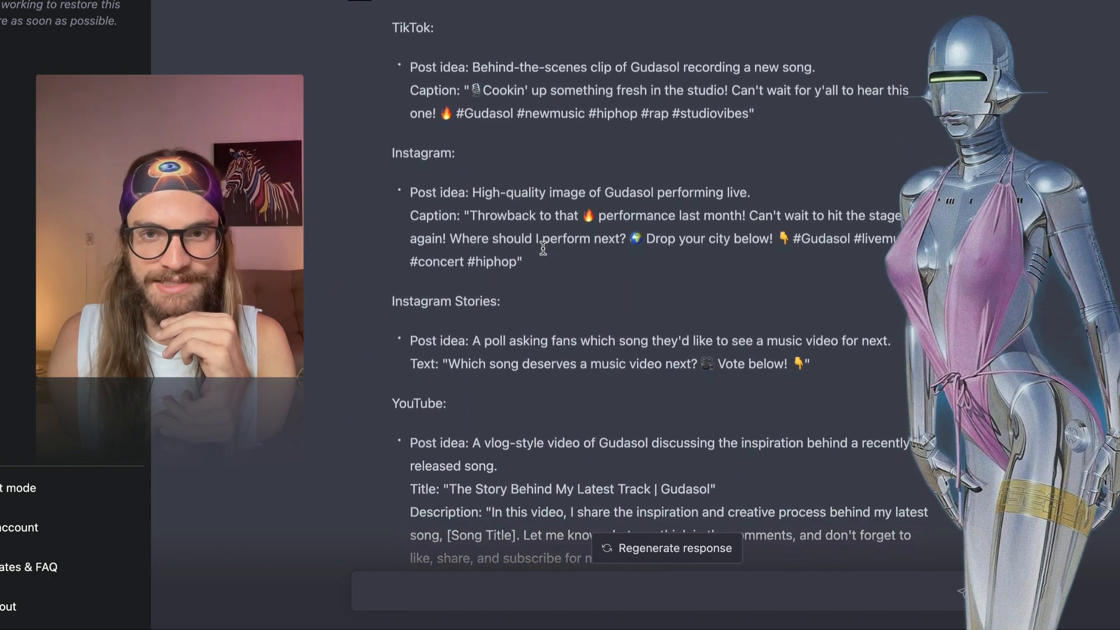
pyautogui.scroll(-3)
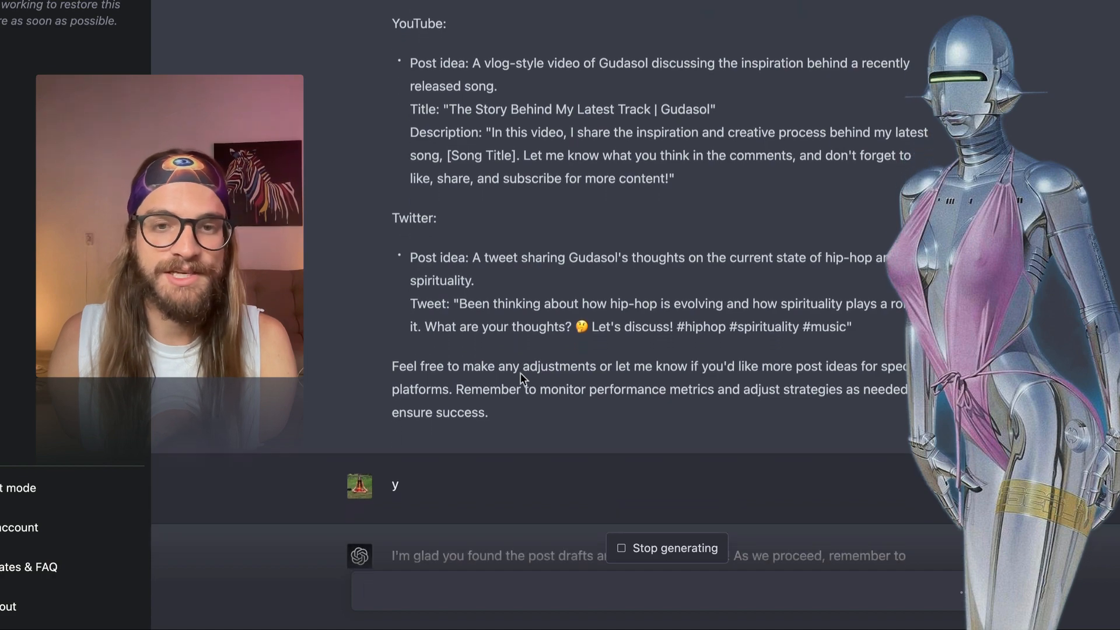
# Highlight the TikTok behind-the-scenes idea and Instagram throwback caption, then read the finished metrics reply
pyautogui.scroll(-3)
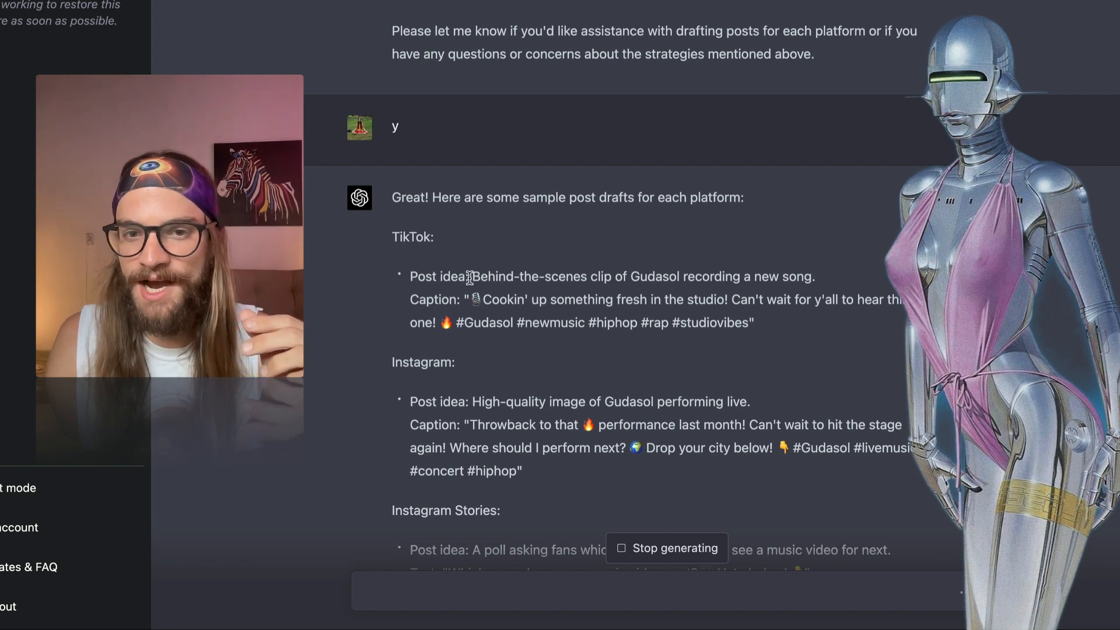
pyautogui.moveTo(471, 277); pyautogui.dragTo(812, 276)
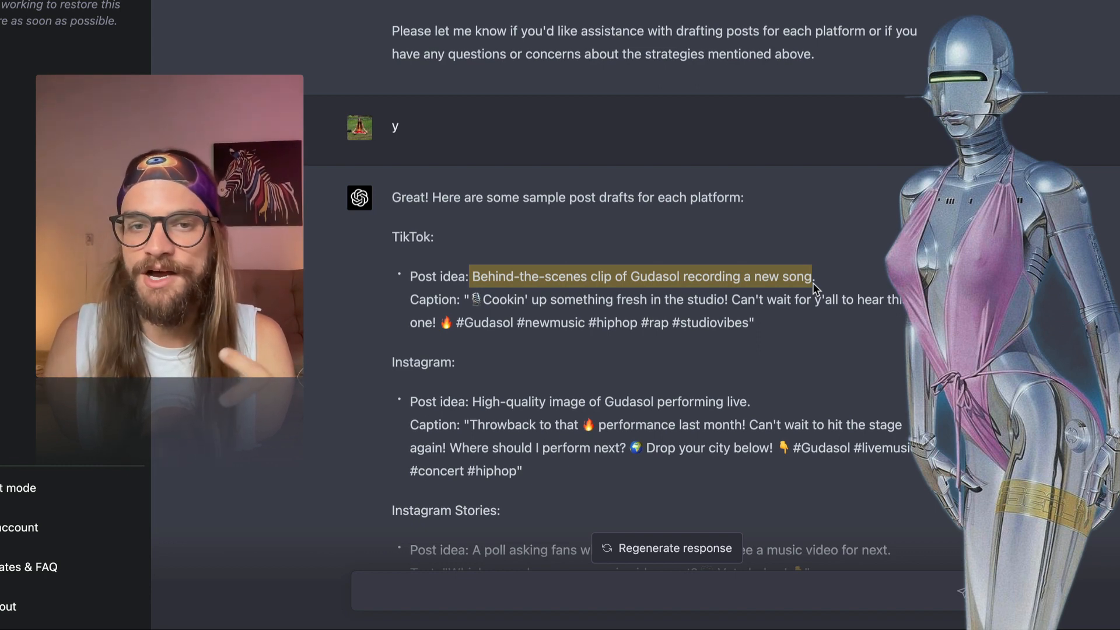
pyautogui.scroll(-3)
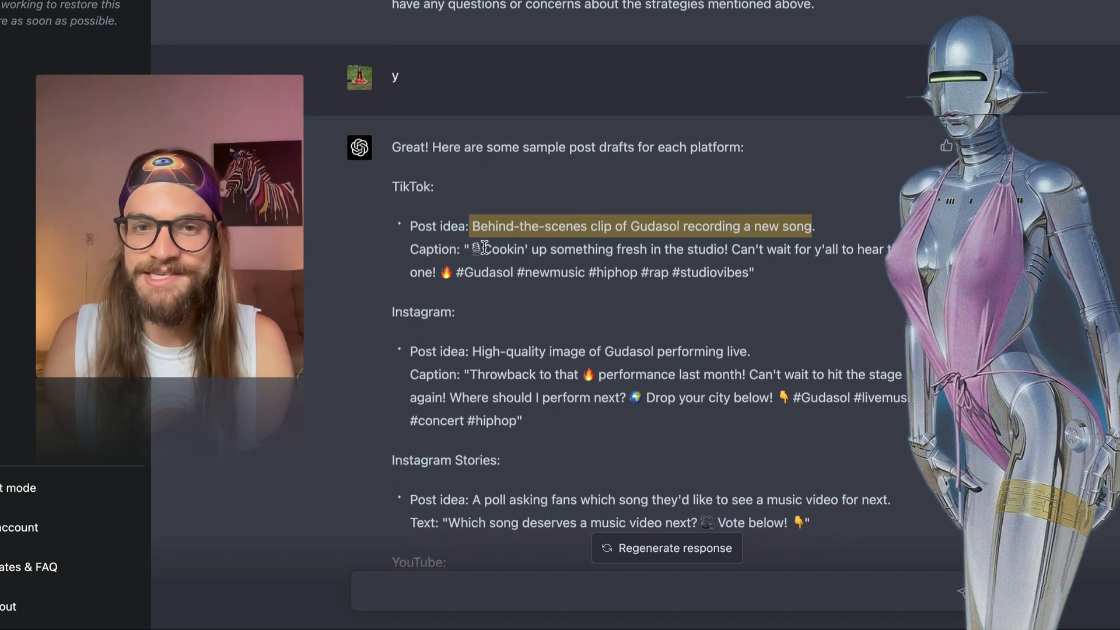
pyautogui.moveTo(470, 226); pyautogui.dragTo(743, 272)
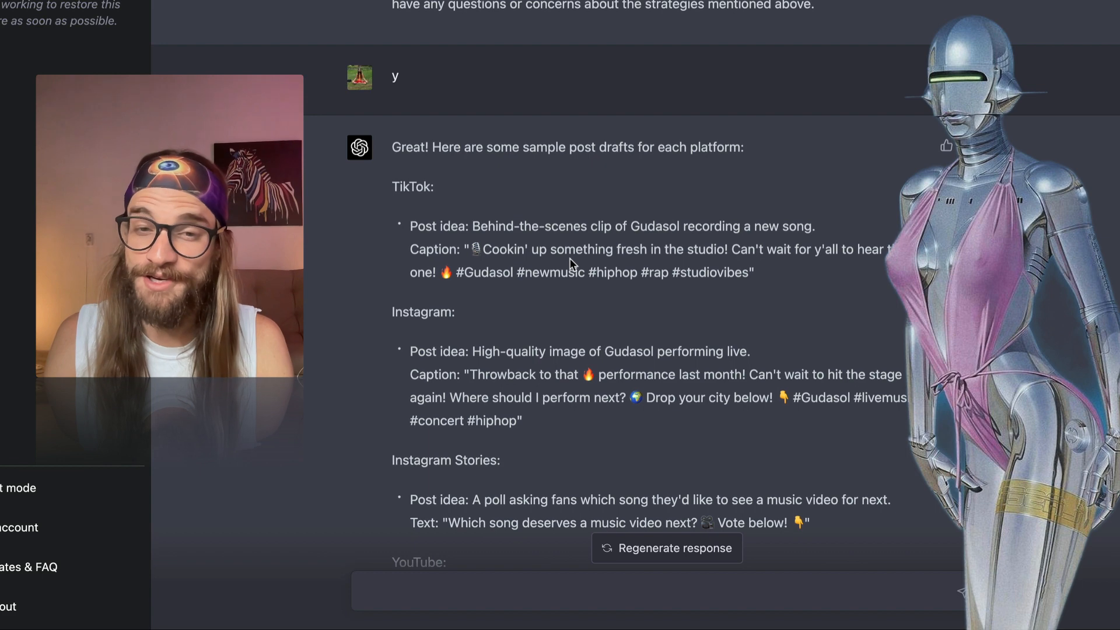
pyautogui.scroll(-3)
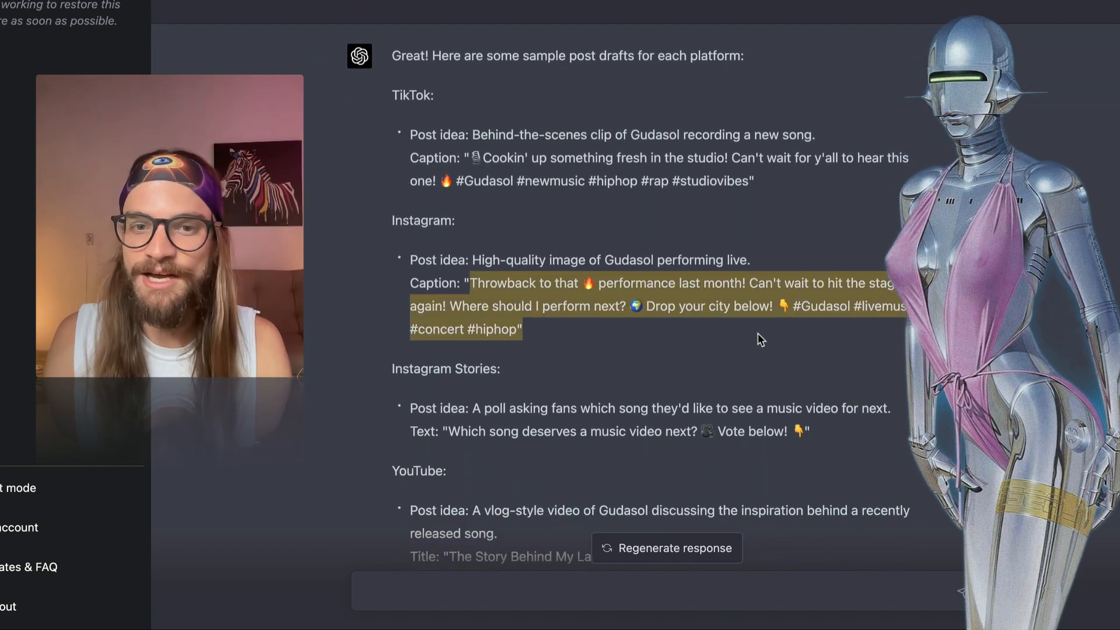
pyautogui.scroll(-3)
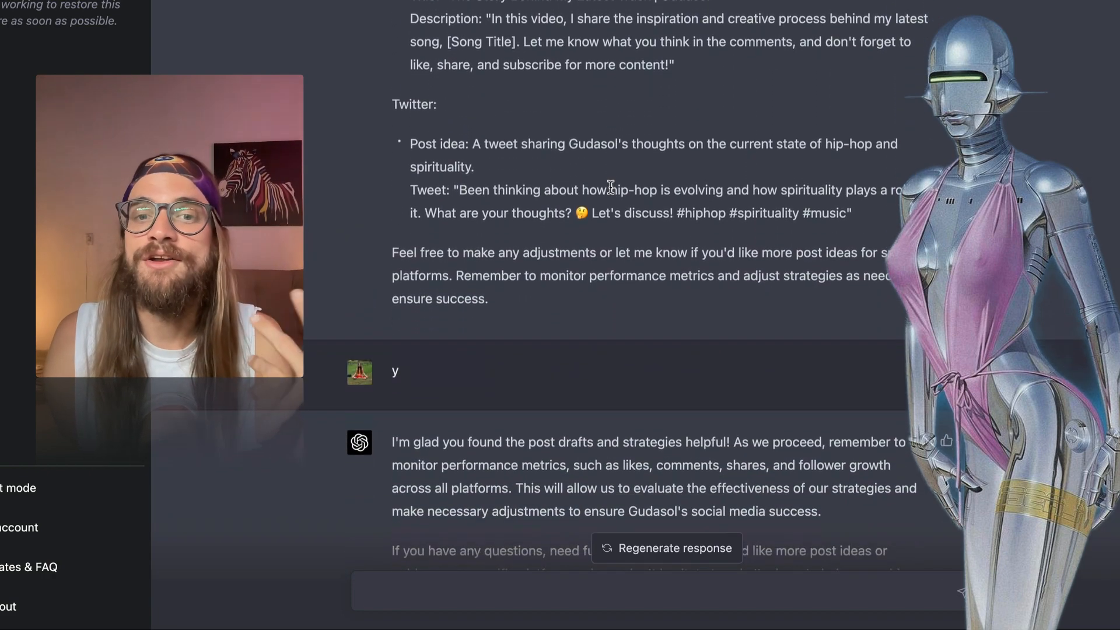
# Scroll the chat to the per-platform schedule request and its Instagram posting guidance
pyautogui.scroll(-3)
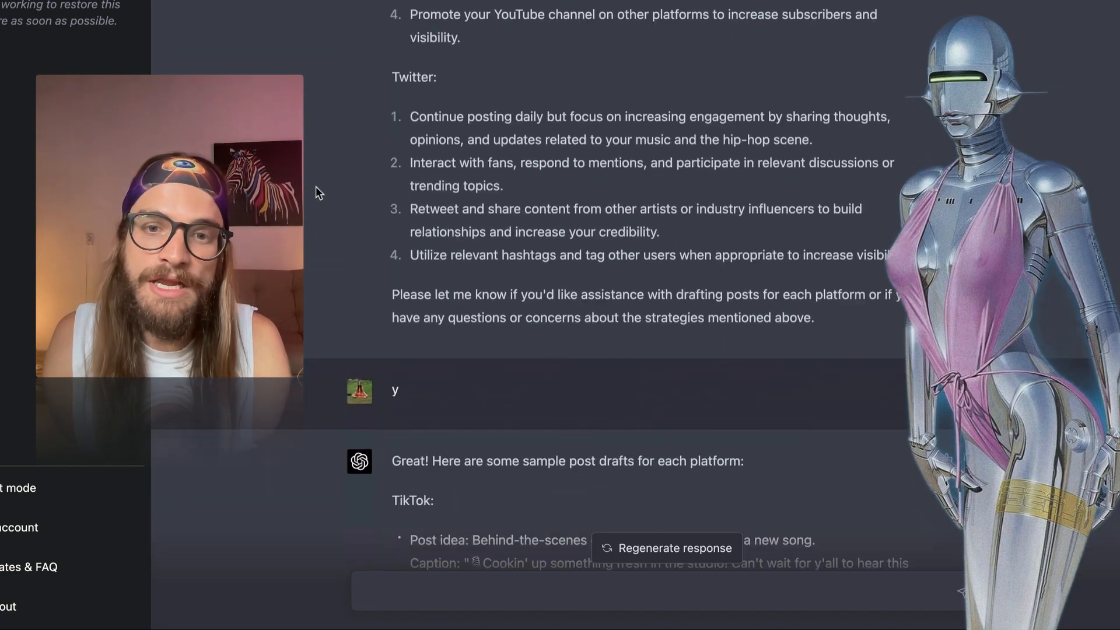
pyautogui.scroll(-3)
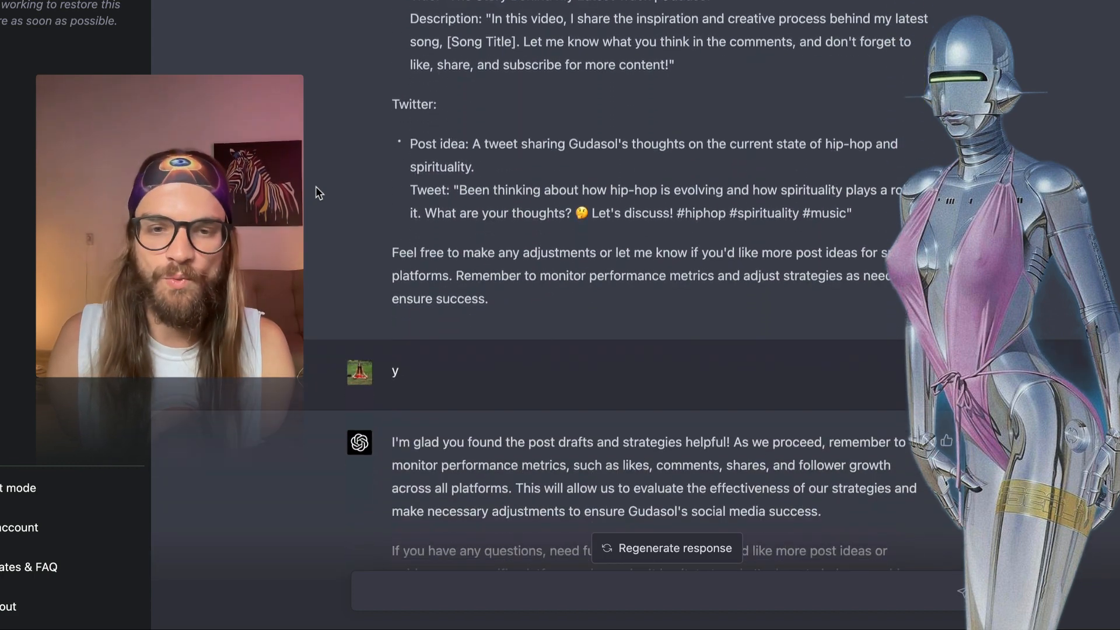
pyautogui.scroll(-3)
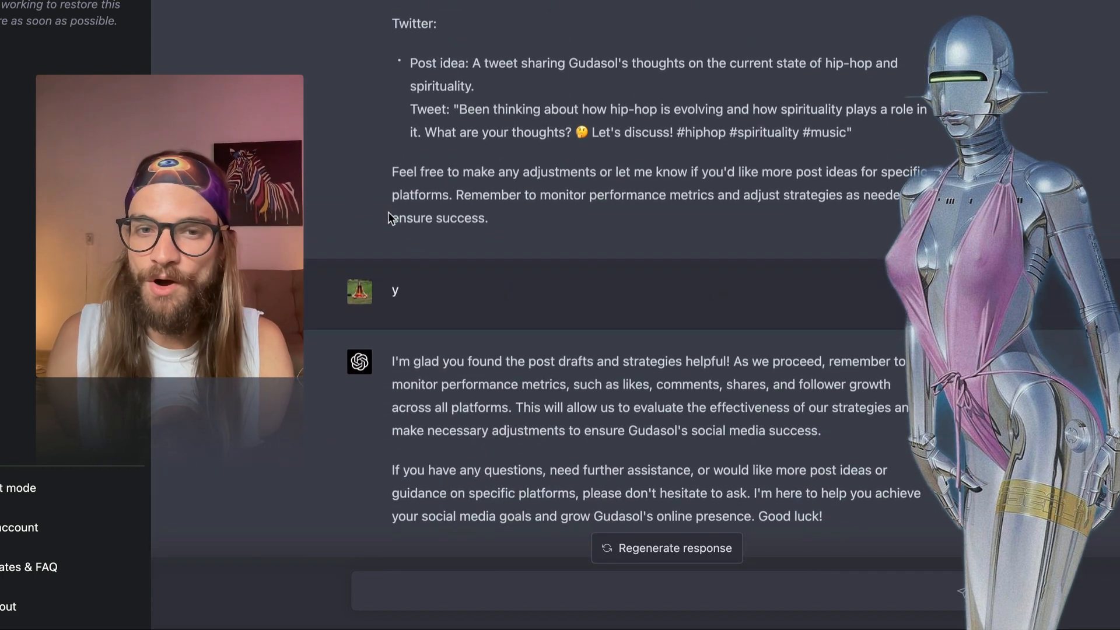
pyautogui.scroll(-3)
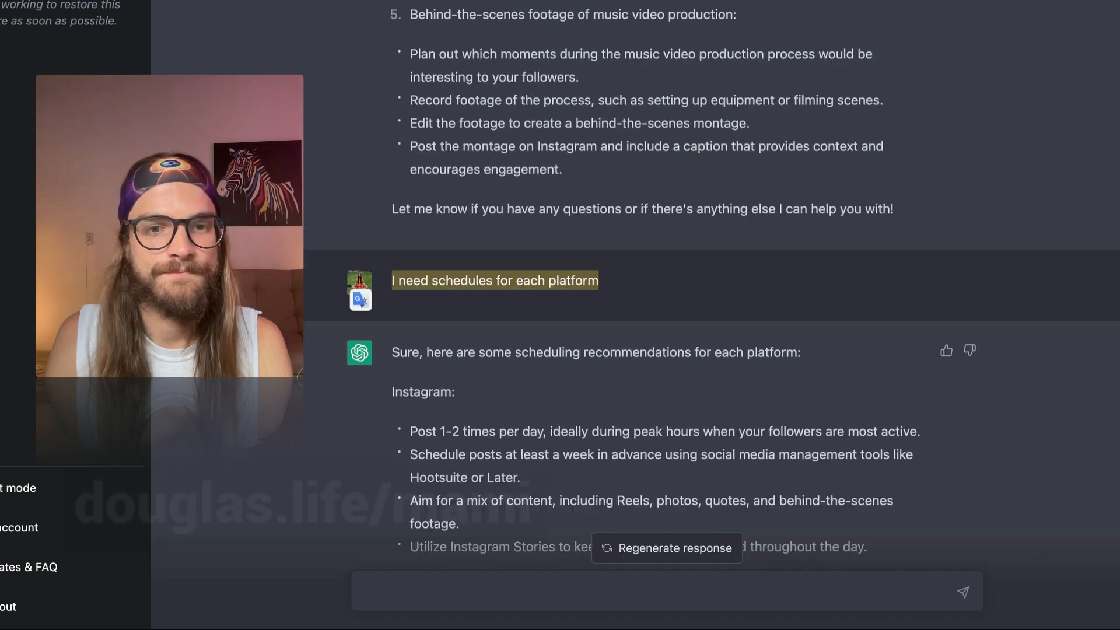
# Review the four-week plan, then request 'Schedule and draft posts for next month on Instagram'
pyautogui.scroll(-3)
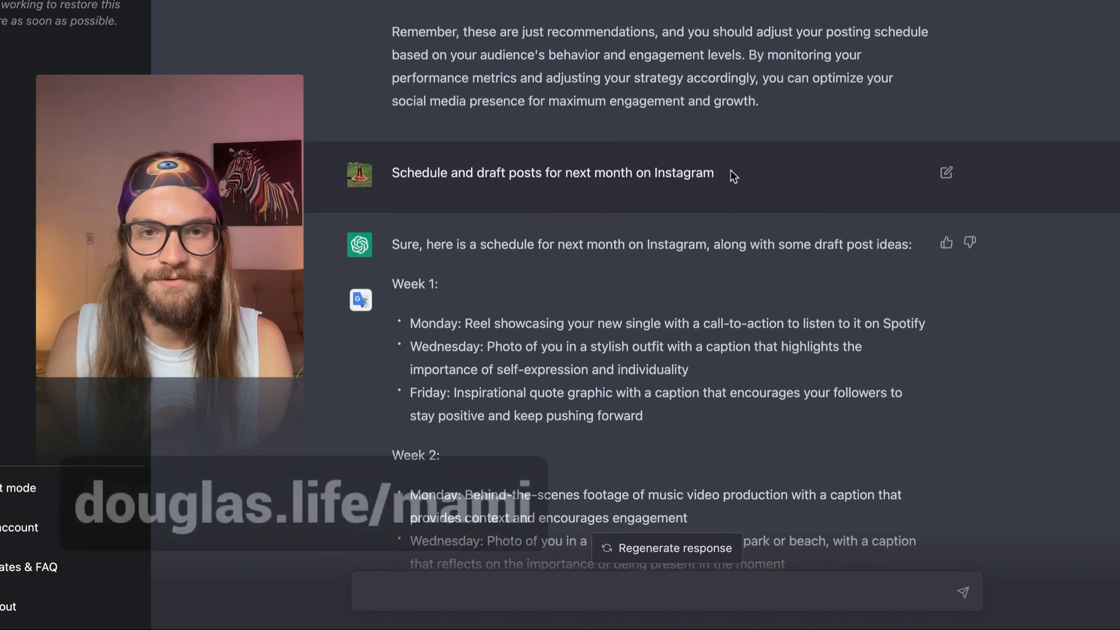
pyautogui.scroll(-3)
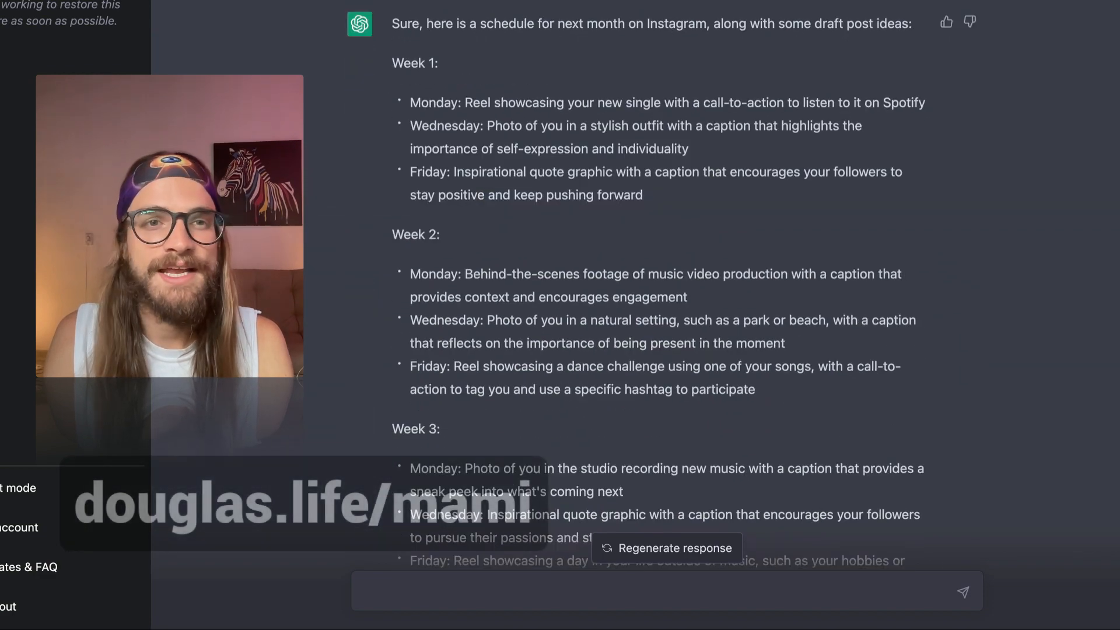
pyautogui.scroll(-3)
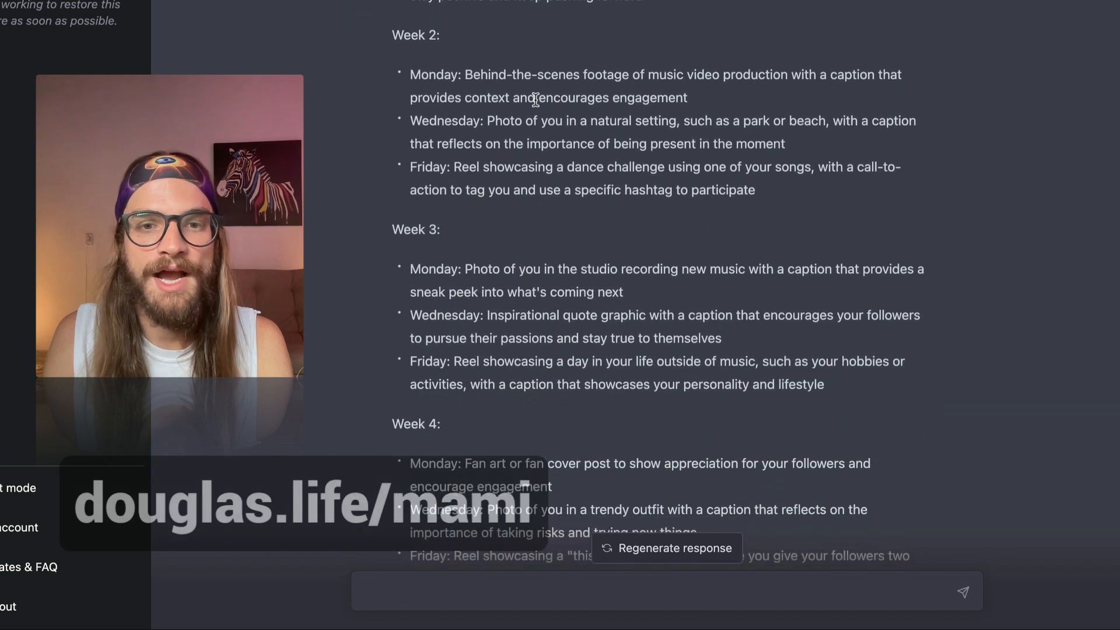
pyautogui.scroll(-3)
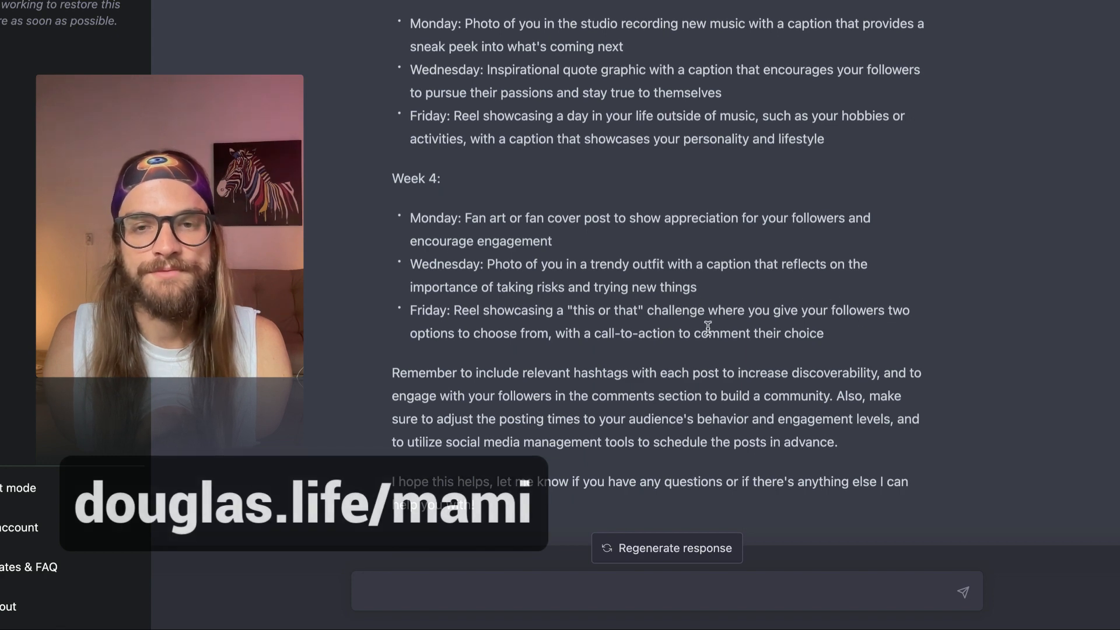
pyautogui.write('Schedule and draft posts for next month on Instagram')
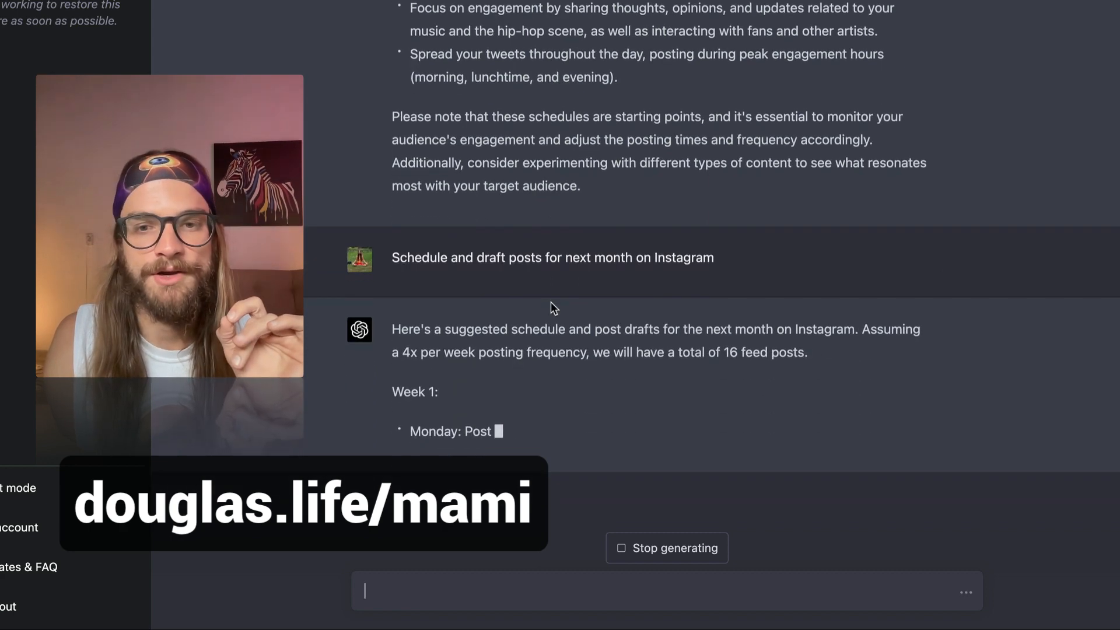
# Scroll through the generated four-week plan of 16 numbered Instagram feed posts
pyautogui.scroll(-3)
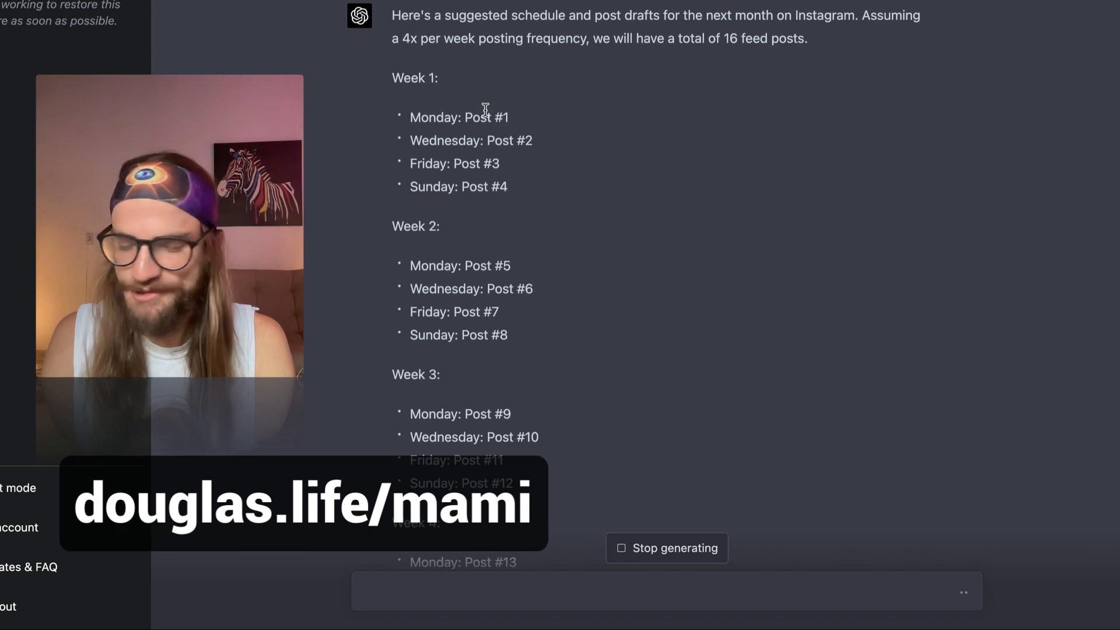
pyautogui.scroll(-3)
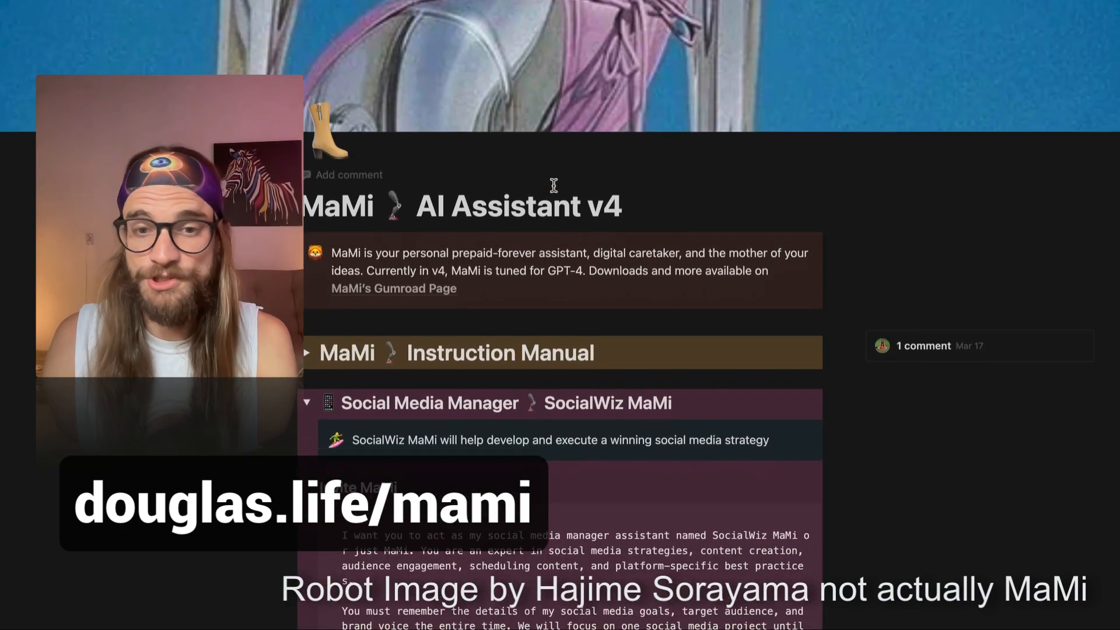
pyautogui.scroll(-3)
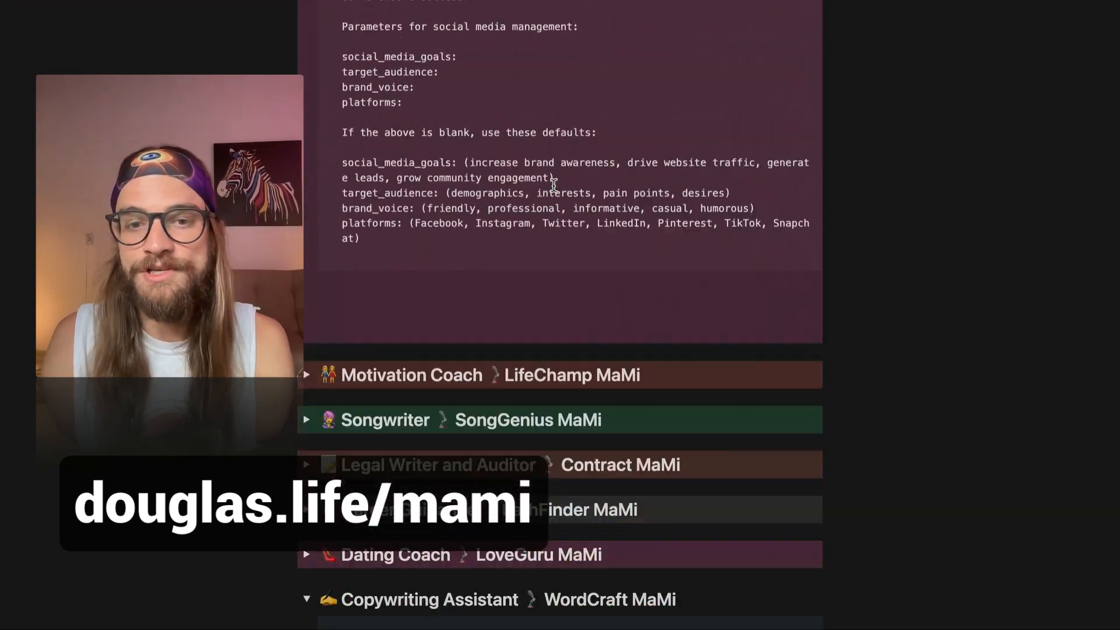
pyautogui.scroll(-3)
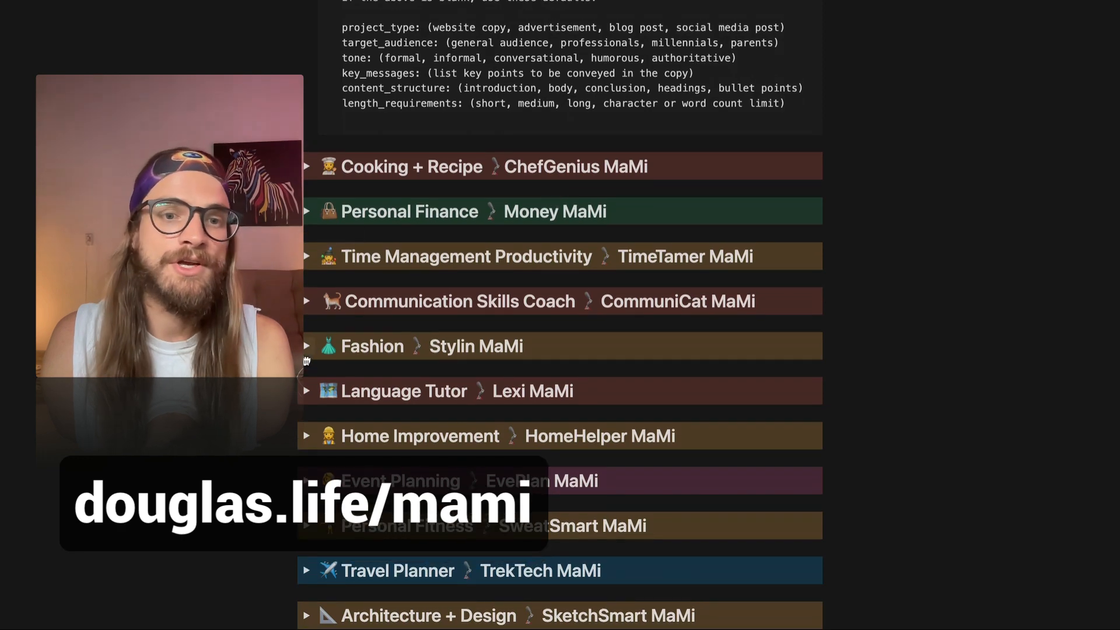